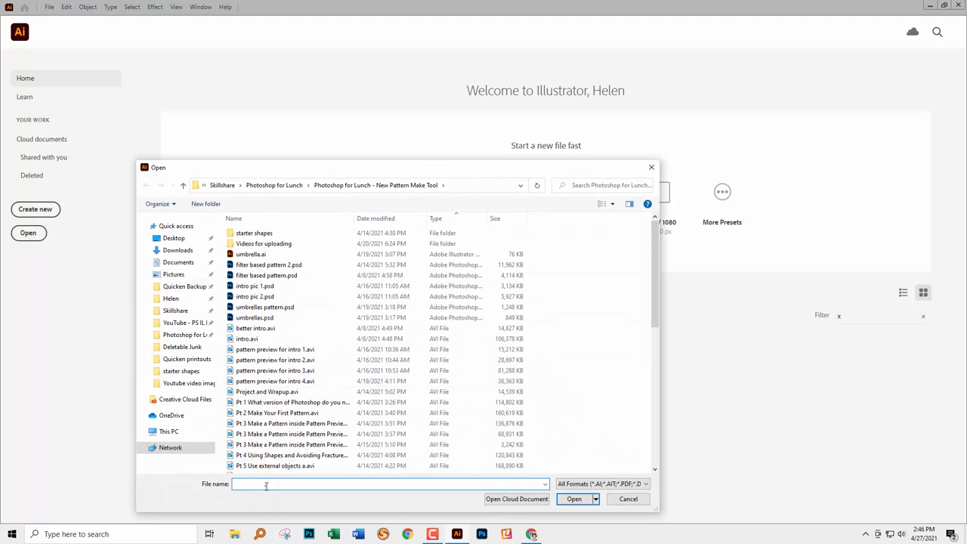
- Open the freestocks sunset JPG from the network Unsplash content folder
text(\\HP-DESKTOP\Users\Helen\Documents\aa images\Unsplash content)
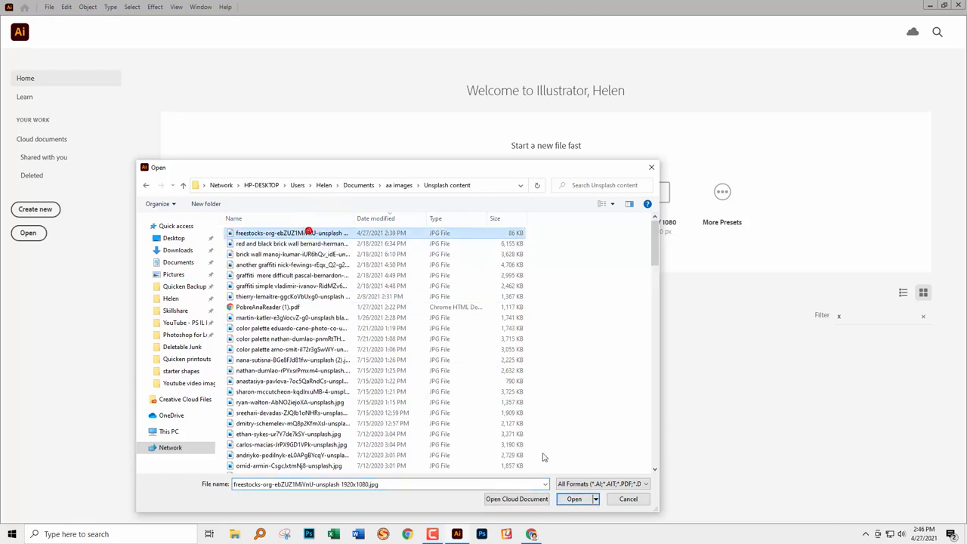
click(628, 499)
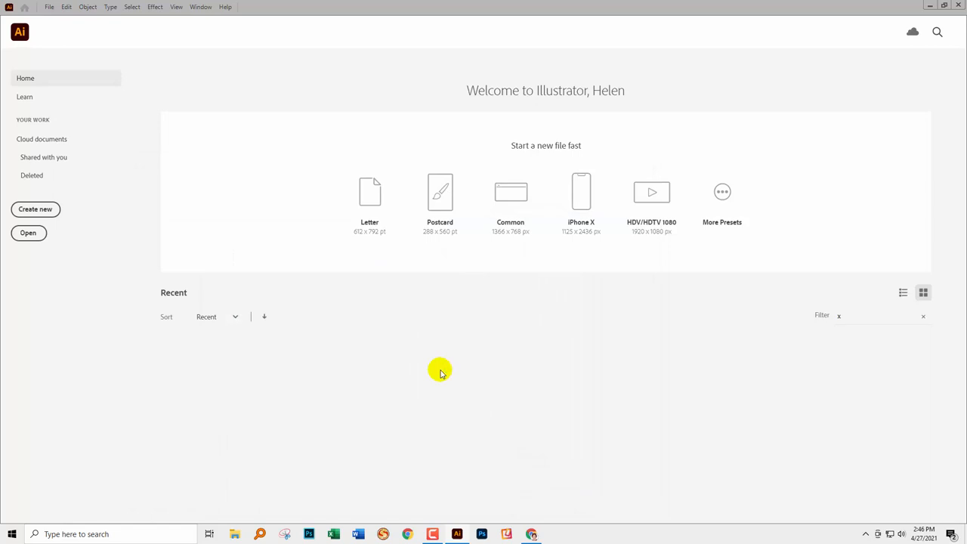
click(27, 232)
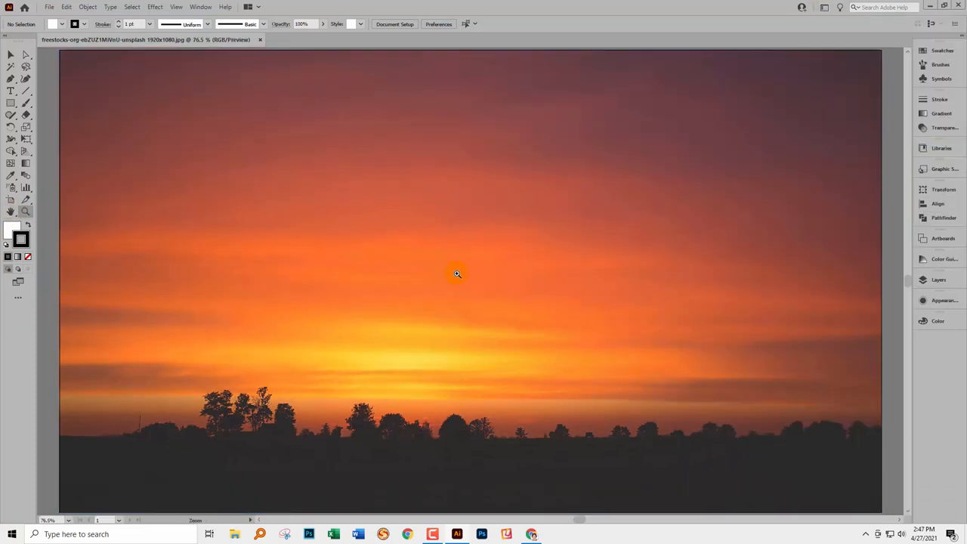
- Zoom out to fit the whole photo and show the Layers panel
click(457, 273)
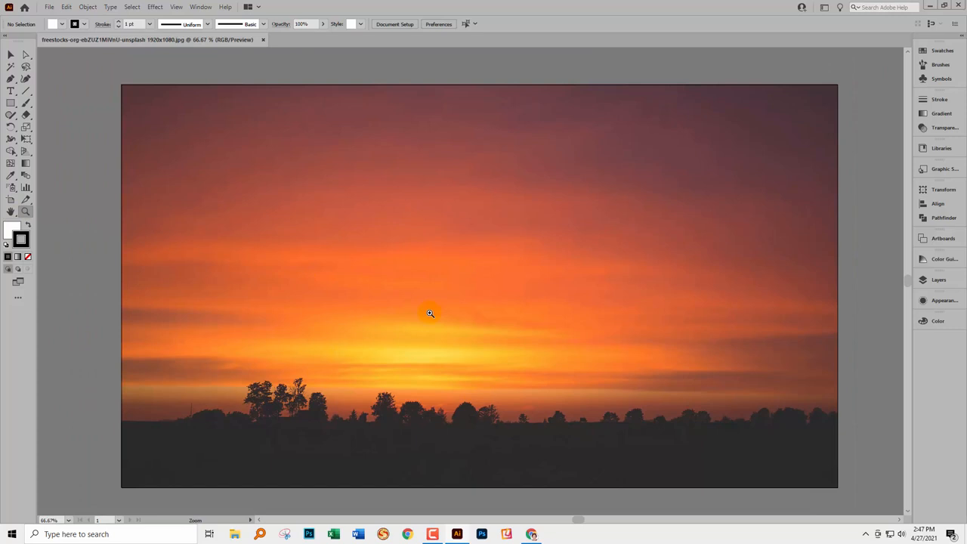
mouse_move(280, 257)
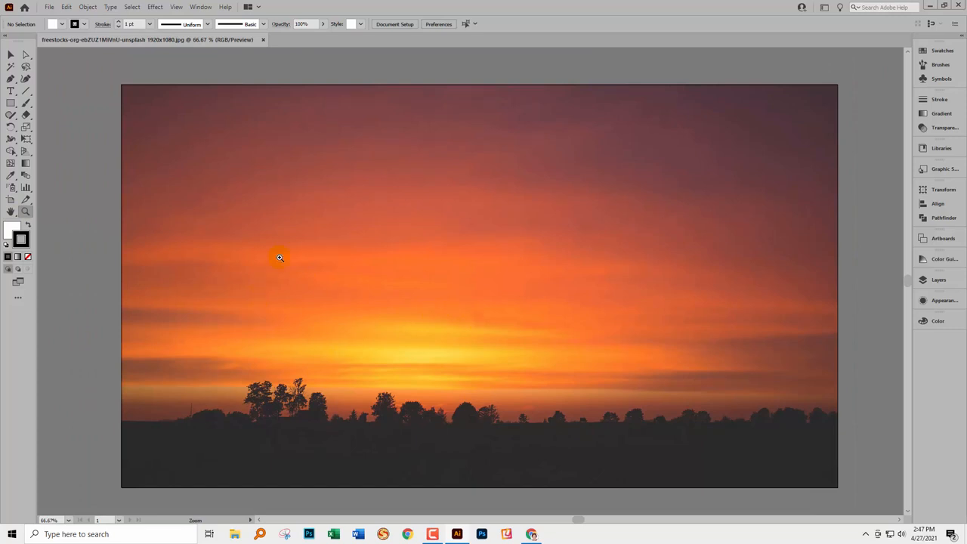
mouse_move(333, 298)
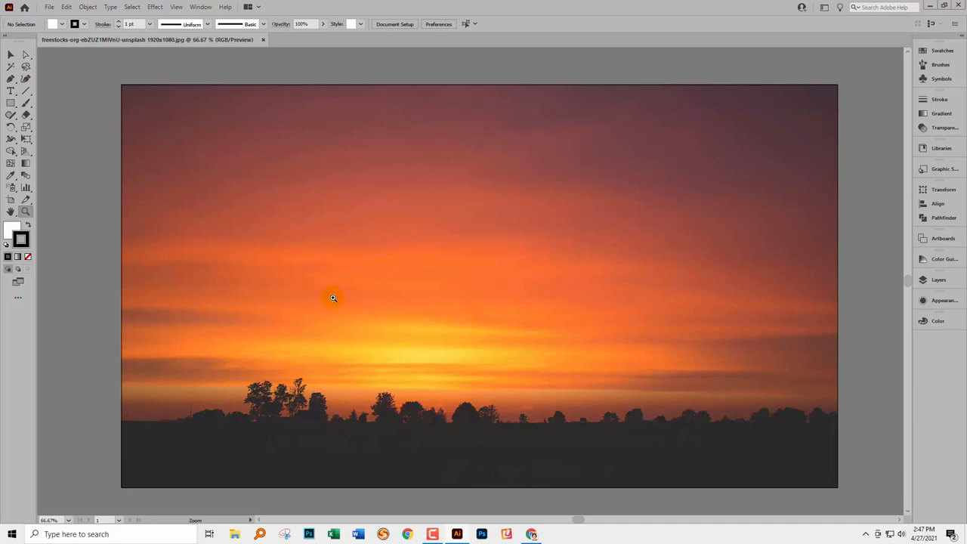
mouse_move(350, 389)
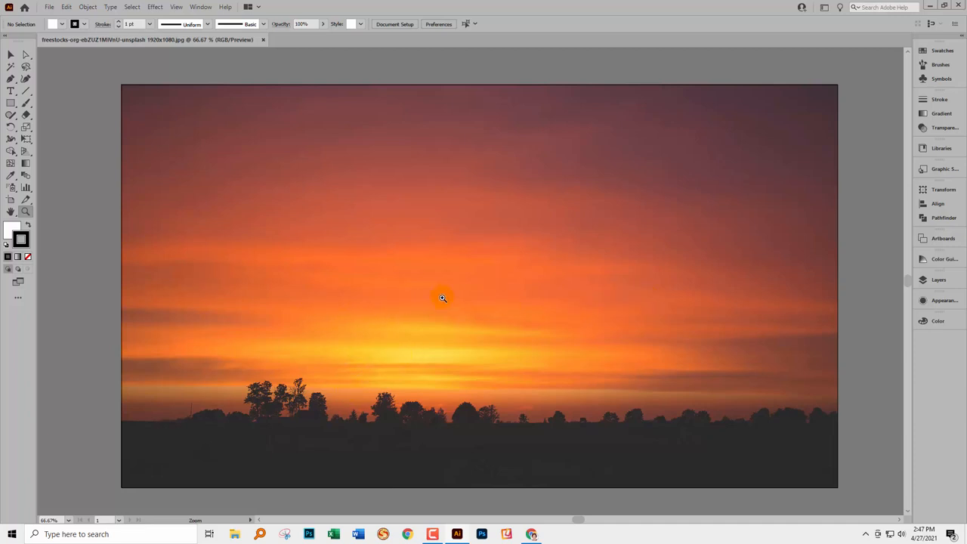
mouse_move(663, 326)
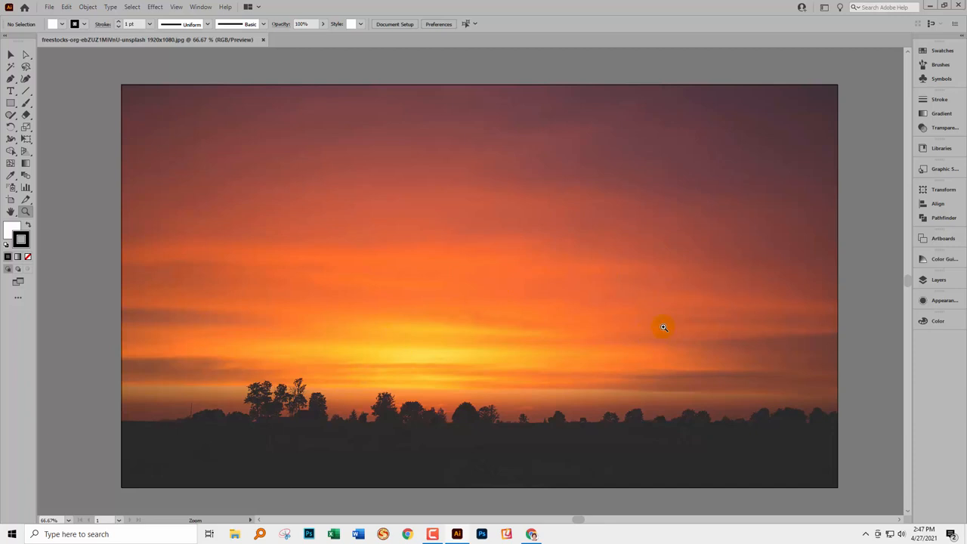
click(938, 280)
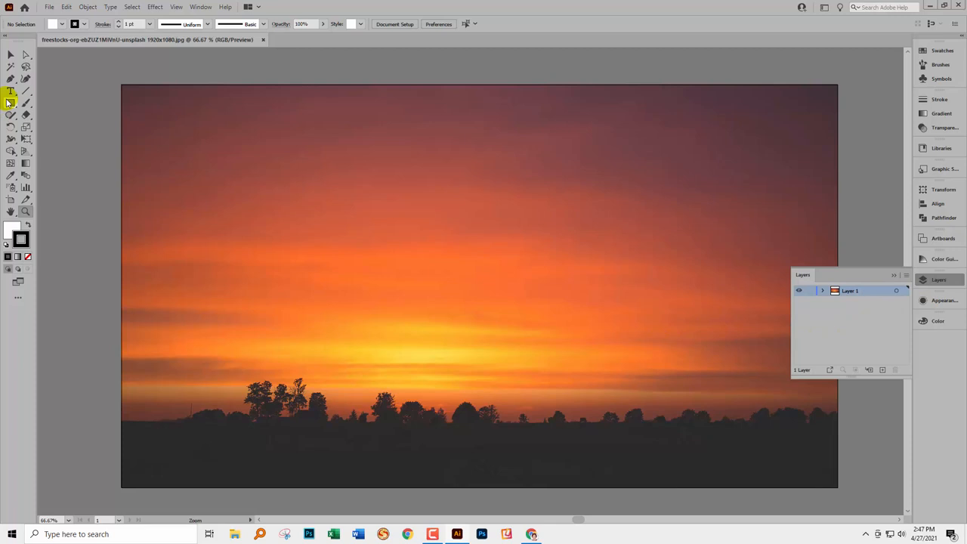
- Draw a black 1920×1080 px rectangle with no stroke, aligned over the photo
click(11, 102)
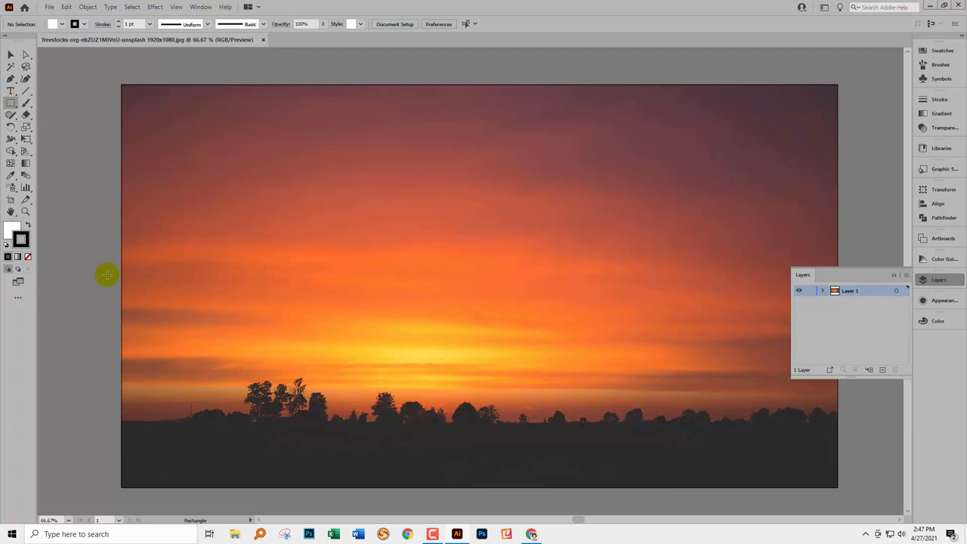
mouse_move(12, 234)
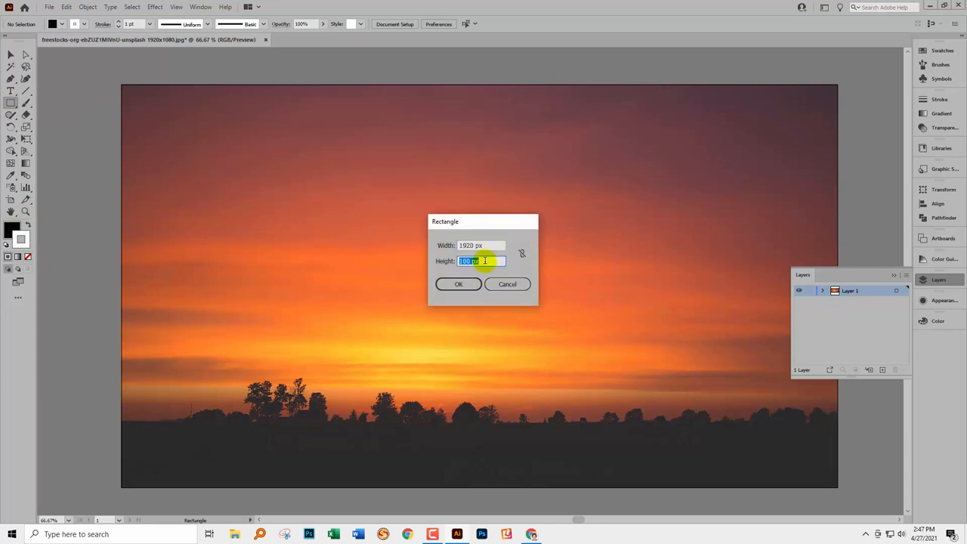
text(1080)
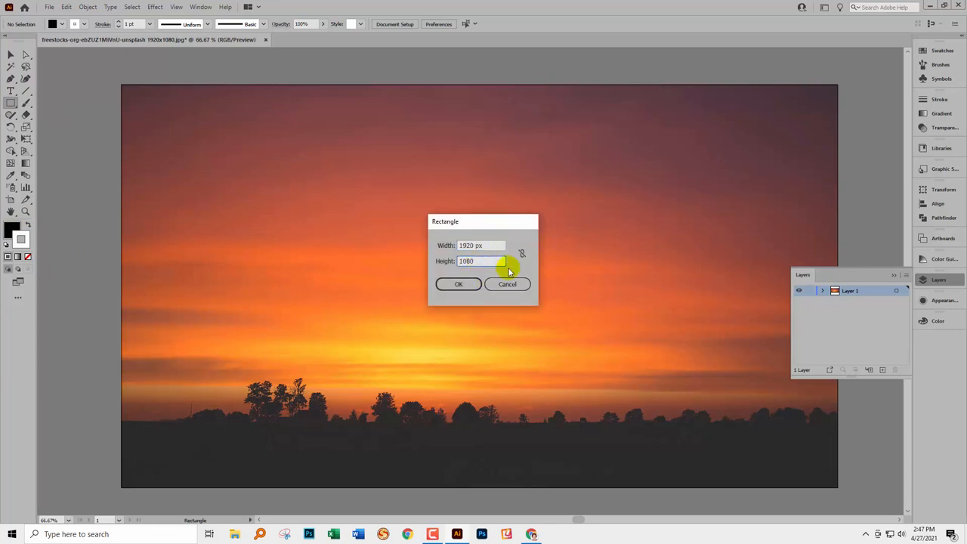
click(459, 283)
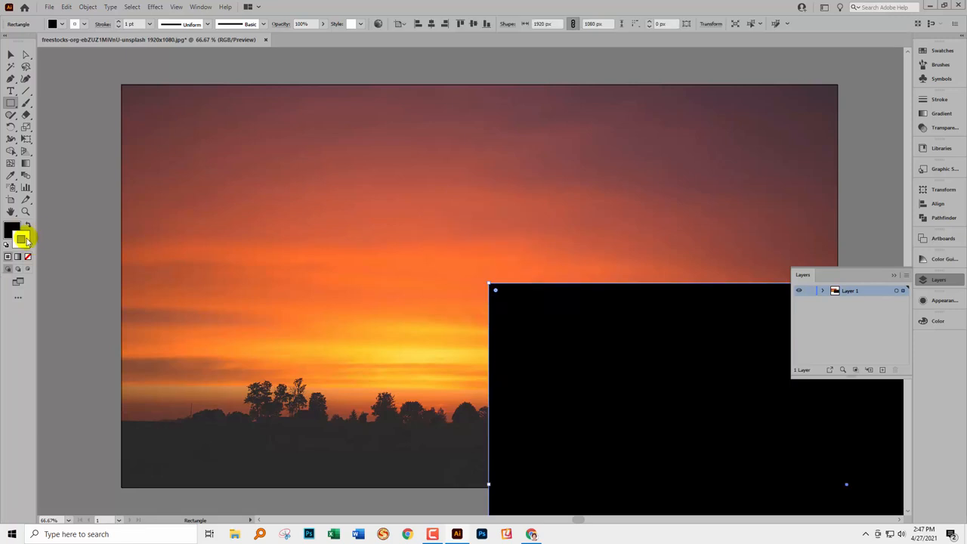
click(28, 256)
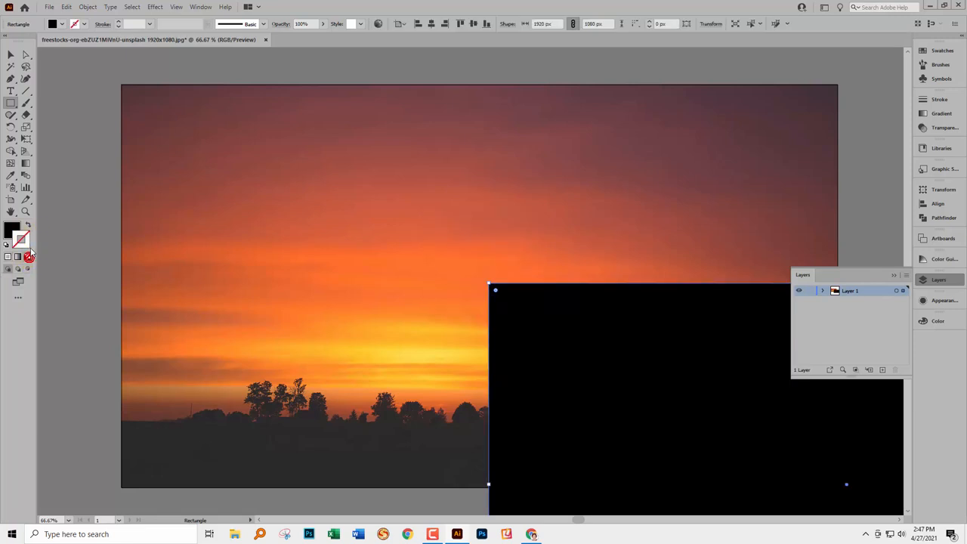
click(445, 24)
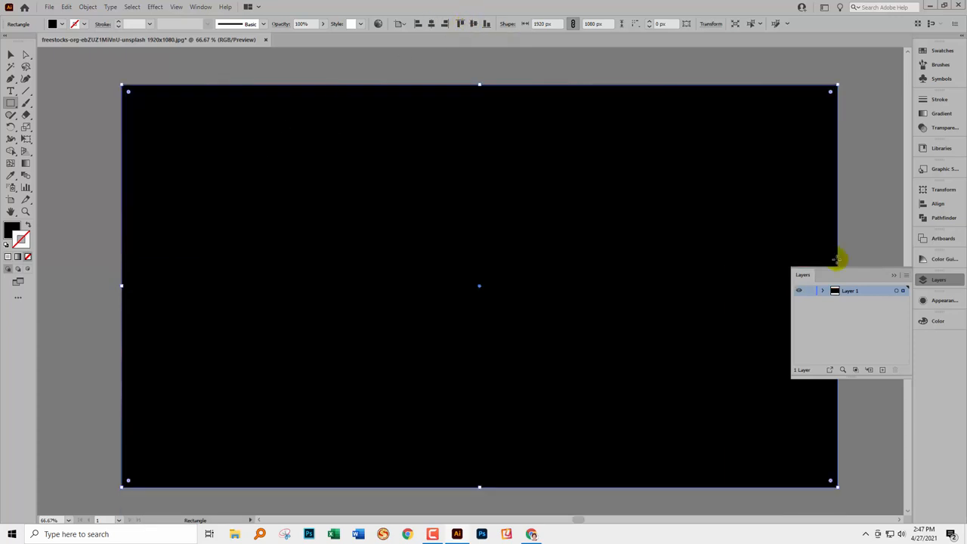
click(906, 274)
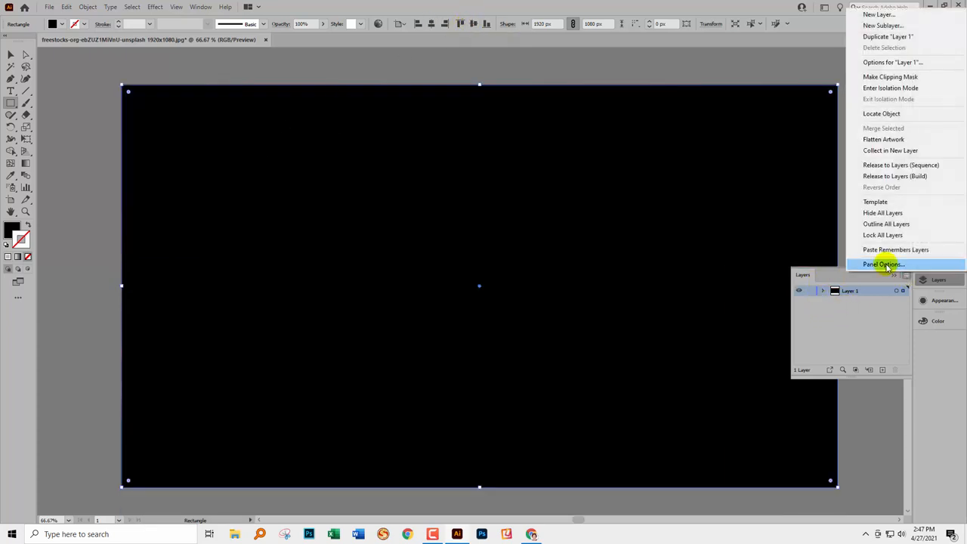
- Enlarge the Layers panel row size and drag the Image sublayer above Rectangle
click(883, 264)
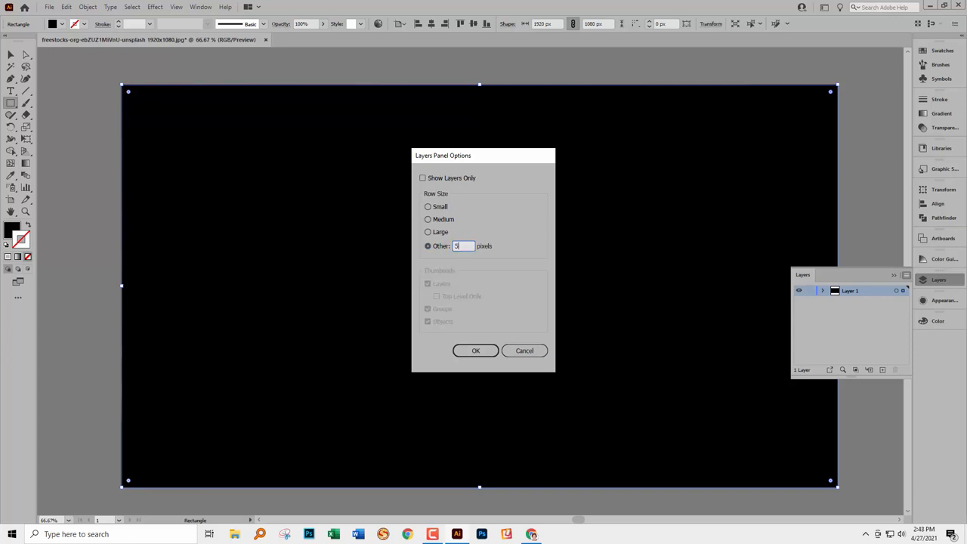
click(475, 350)
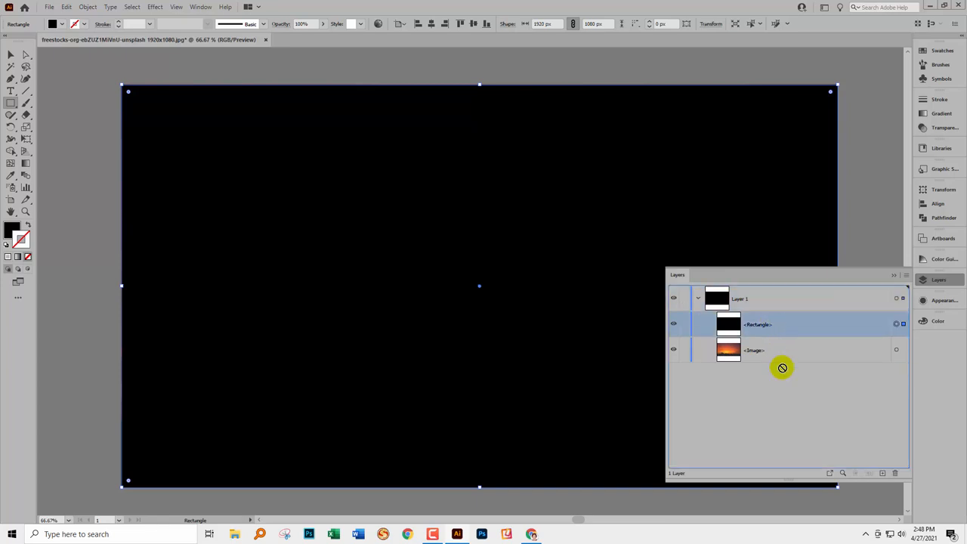
drag(757, 323, 757, 350)
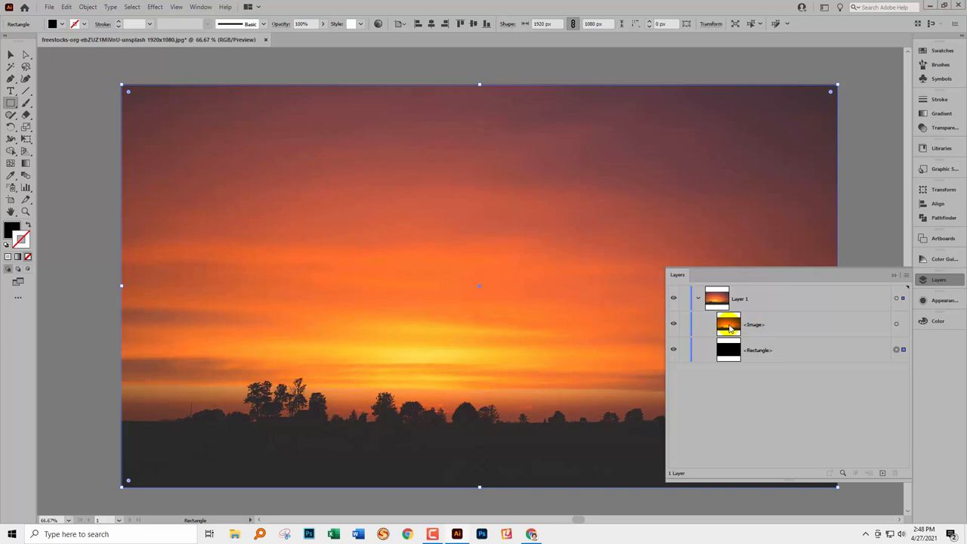
click(727, 350)
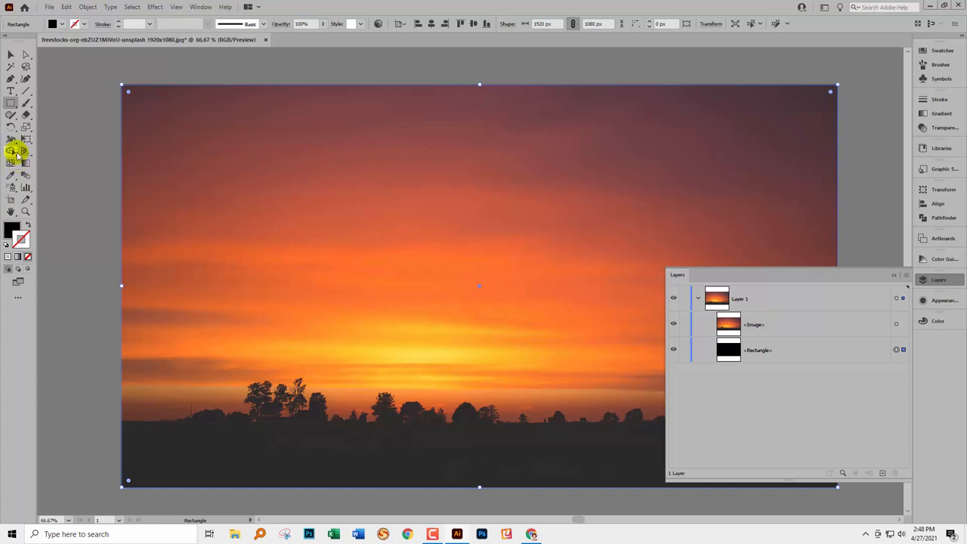
- Add large bold Myriad Pro 'SUNSET' text positioned across the sky
click(11, 90)
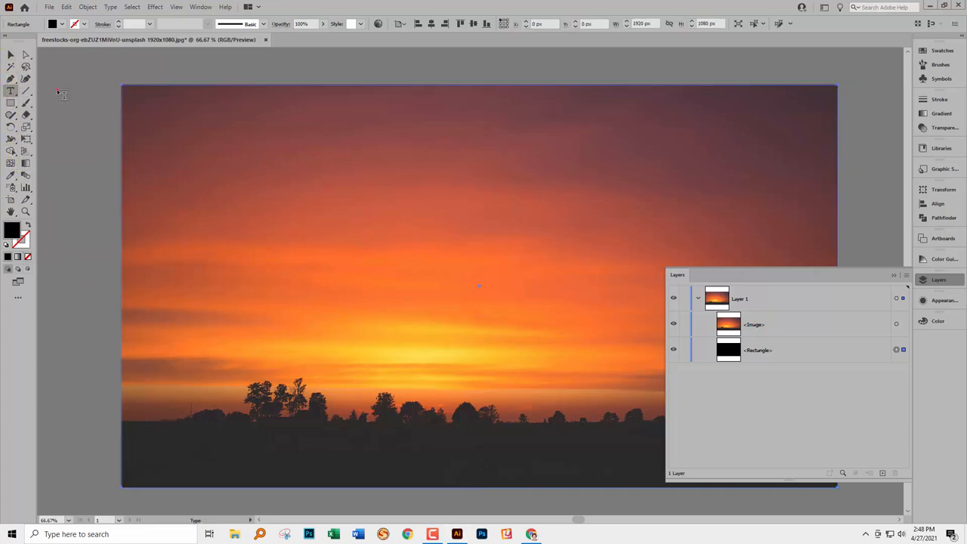
mouse_move(229, 275)
text(sun)
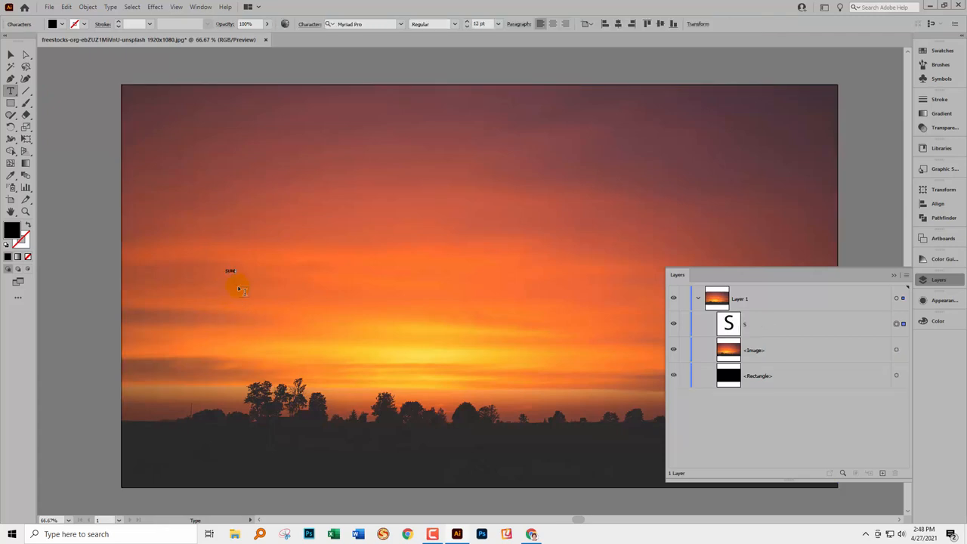
click(233, 271)
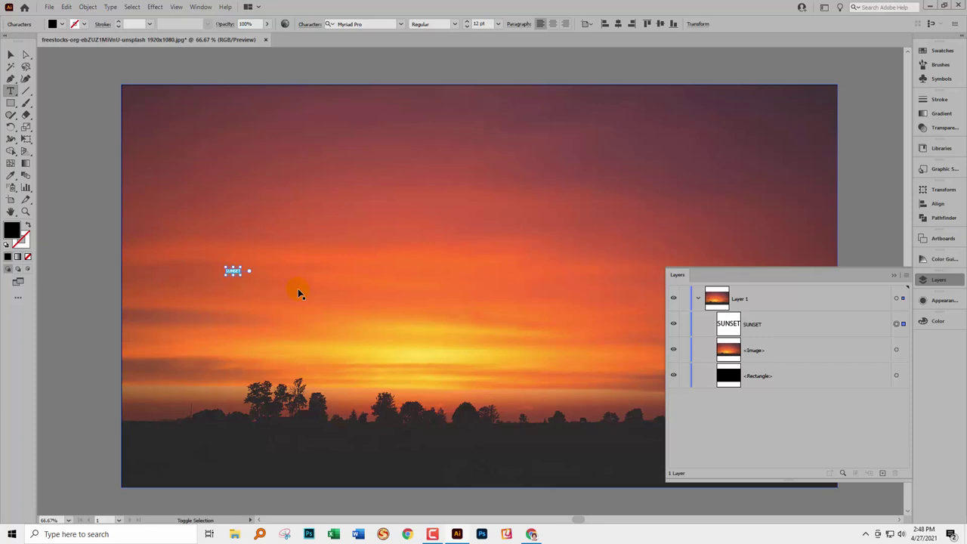
click(10, 54)
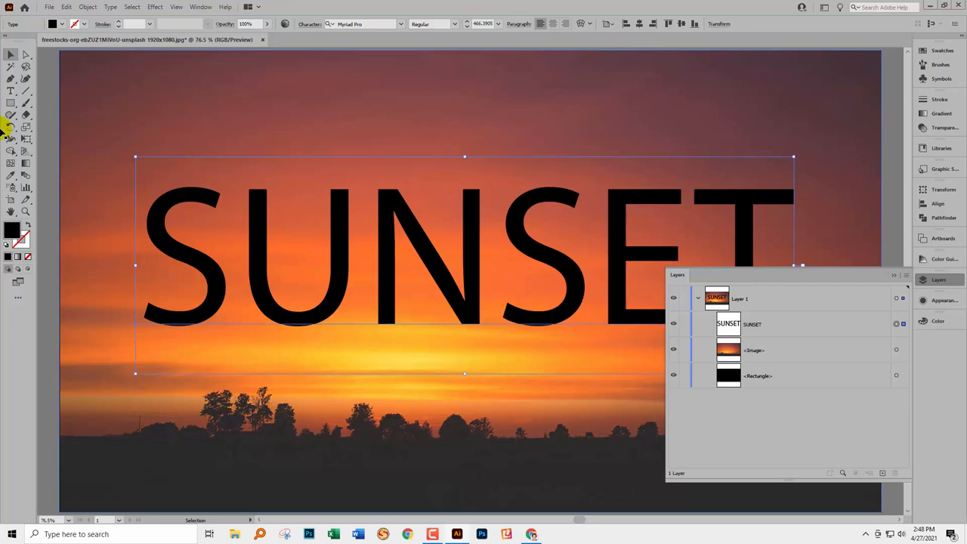
click(11, 90)
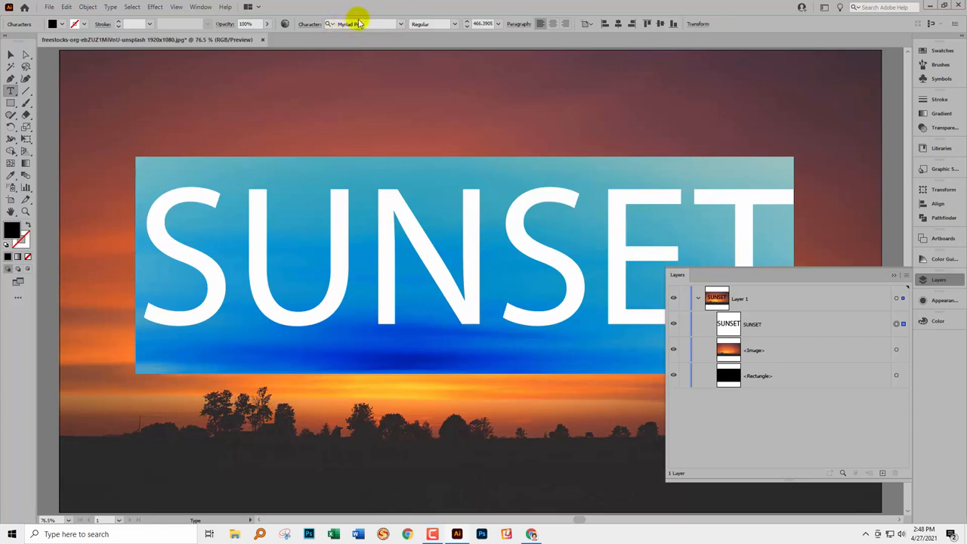
click(455, 23)
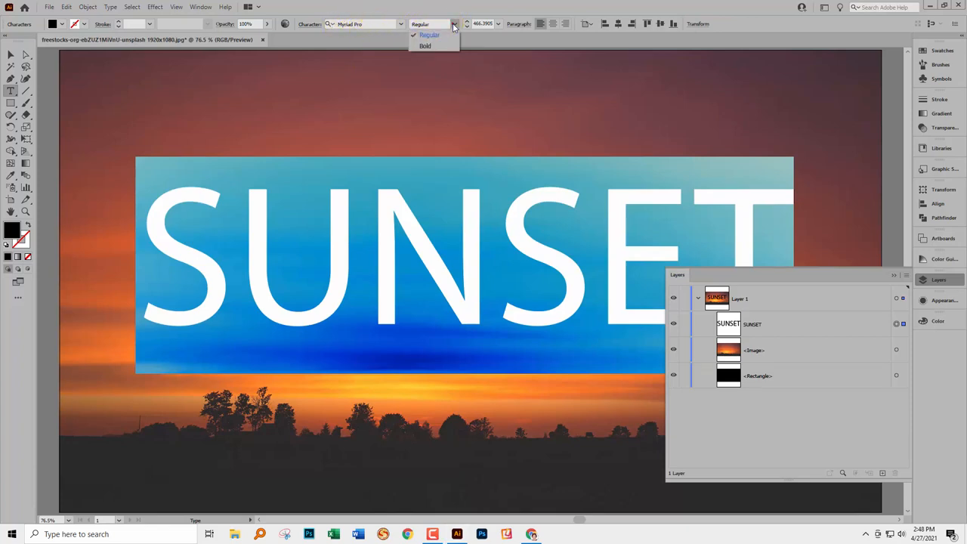
click(425, 45)
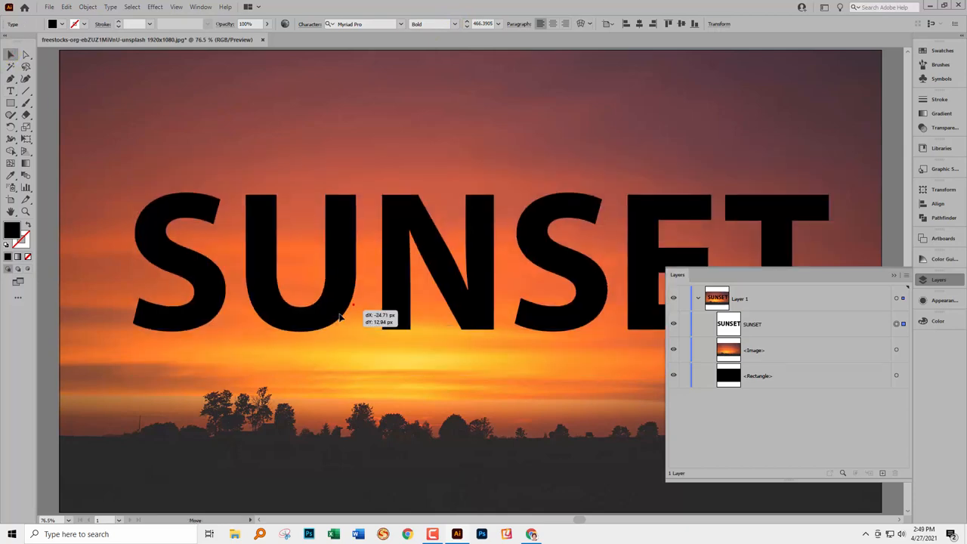
drag(341, 318, 620, 378)
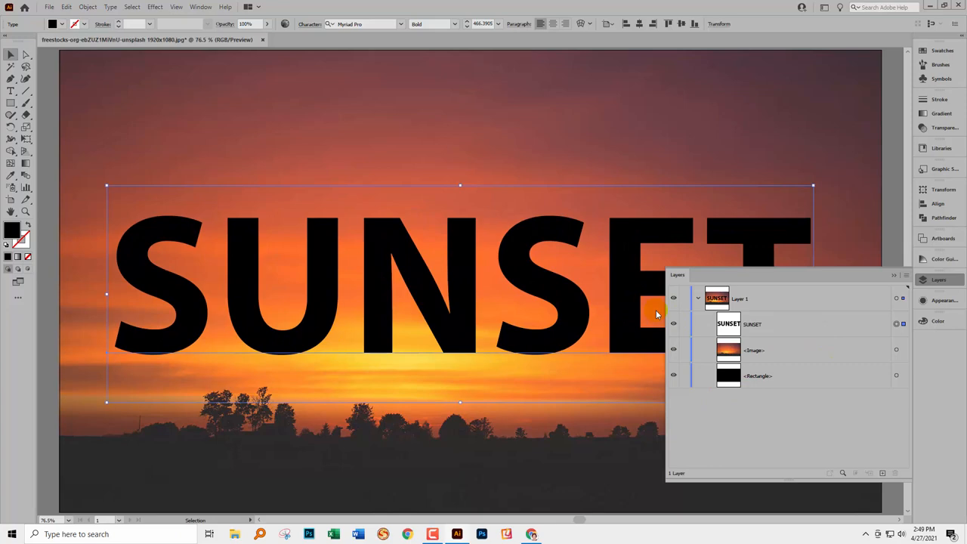
mouse_move(64, 7)
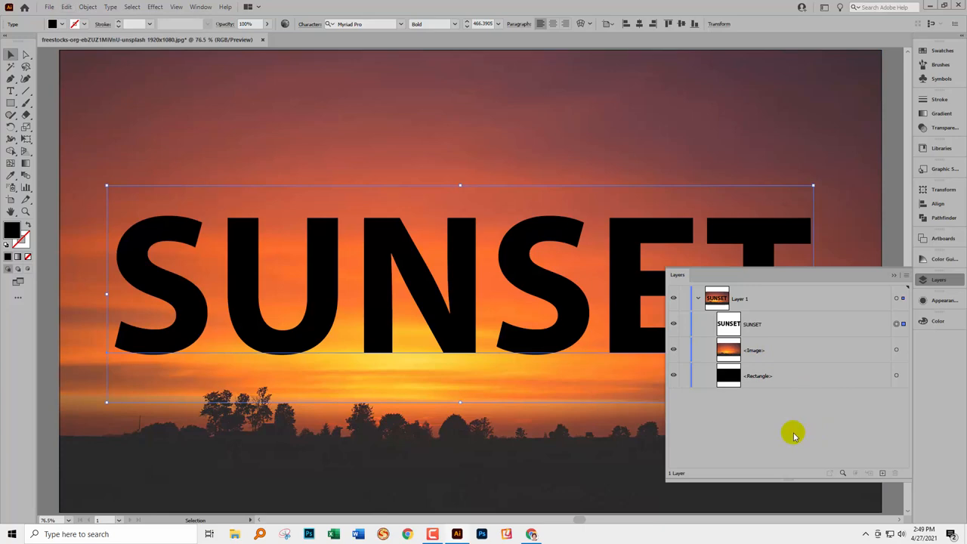
mouse_move(791, 433)
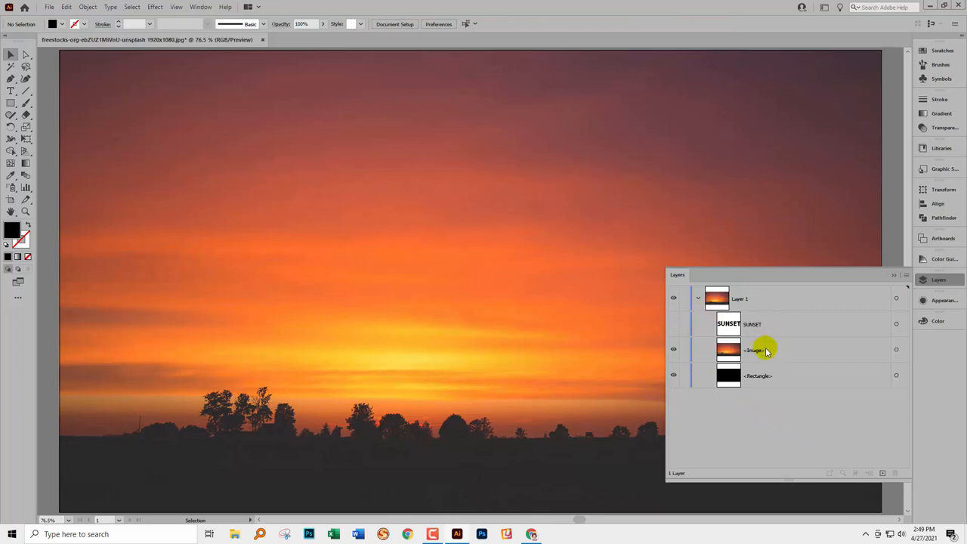
- Select the sunset photo's <Image> layer with the SUNSET layer hidden
click(755, 350)
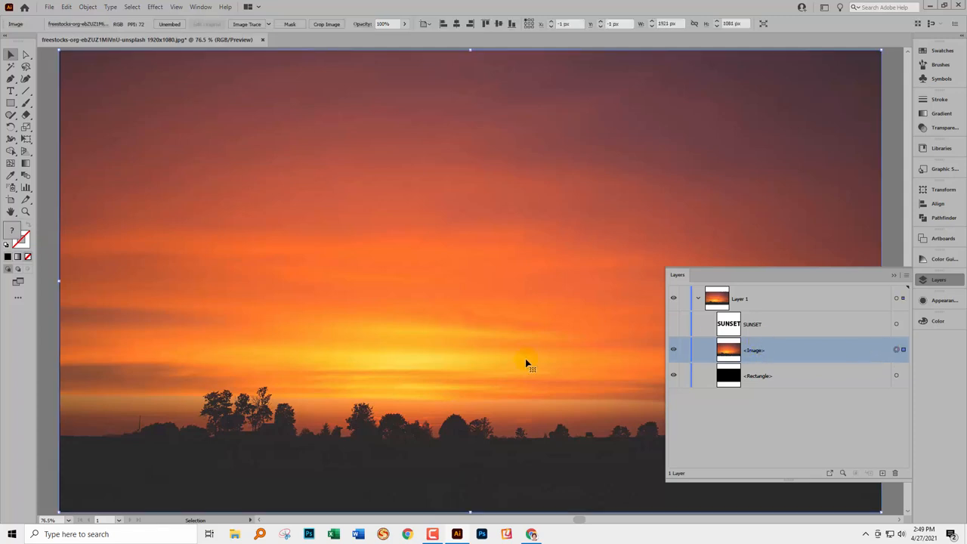
mouse_move(665, 398)
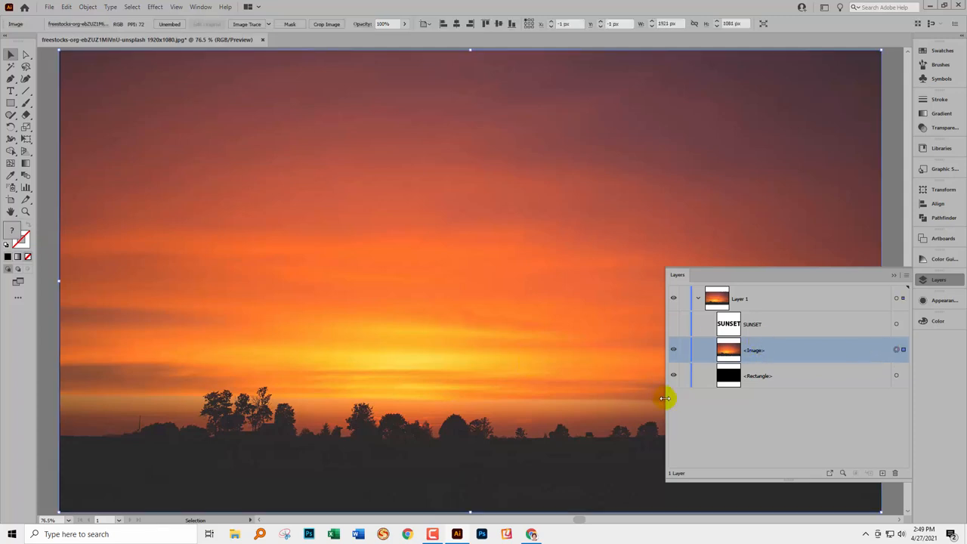
- Narrow the Layers panel, open Transparency, and apply Make Mask to the photo
drag(678, 275, 798, 275)
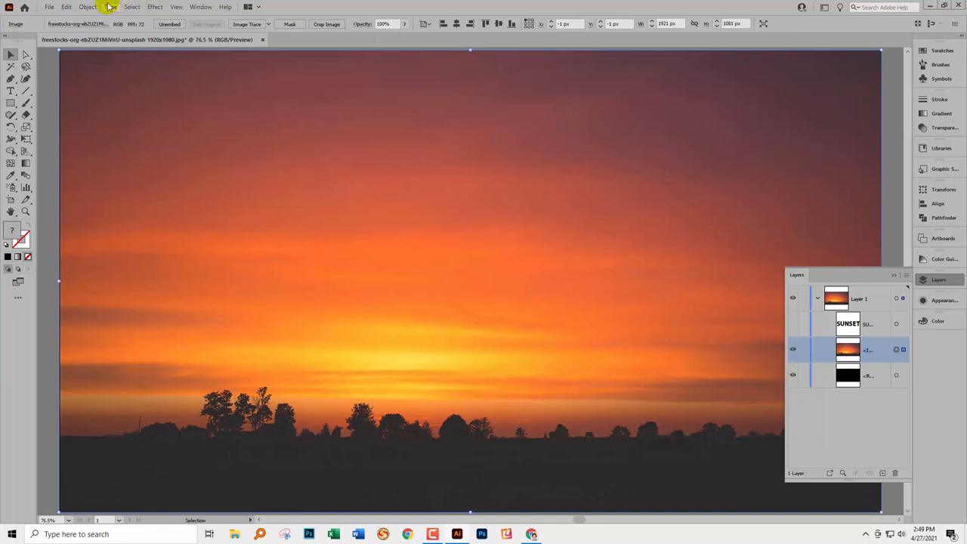
click(201, 7)
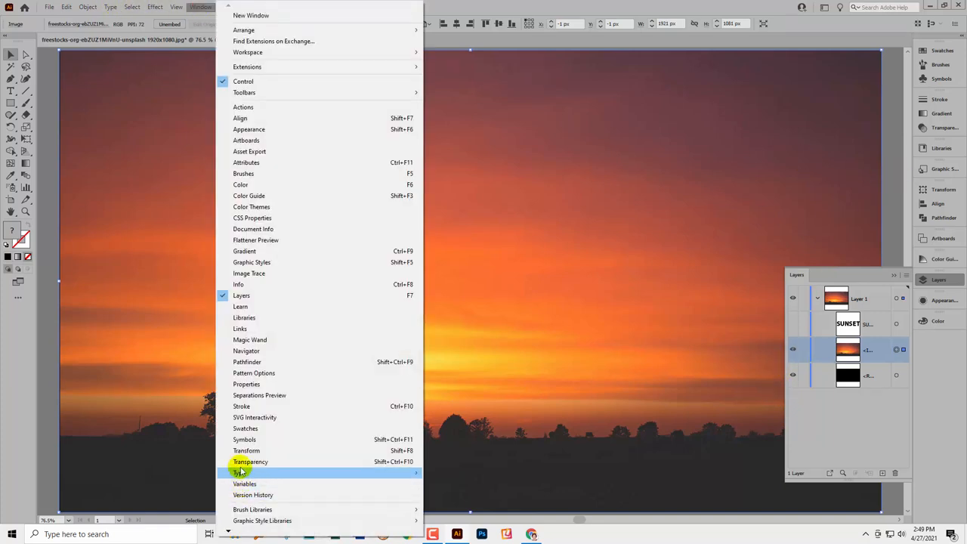
click(250, 461)
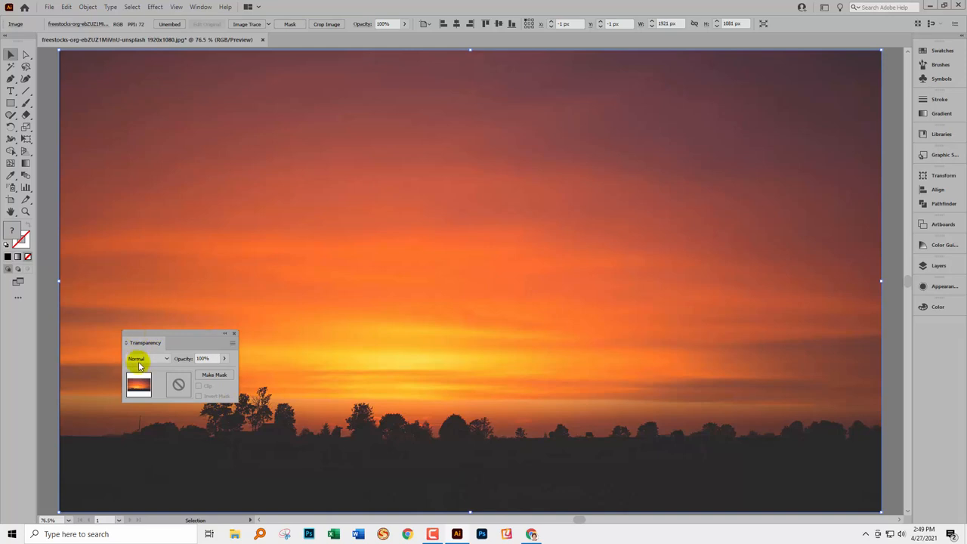
click(138, 386)
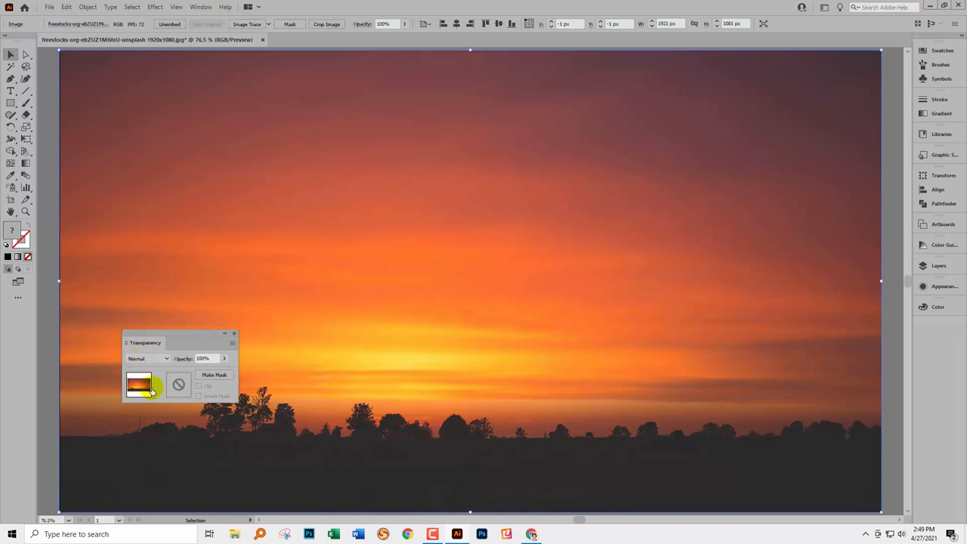
click(214, 375)
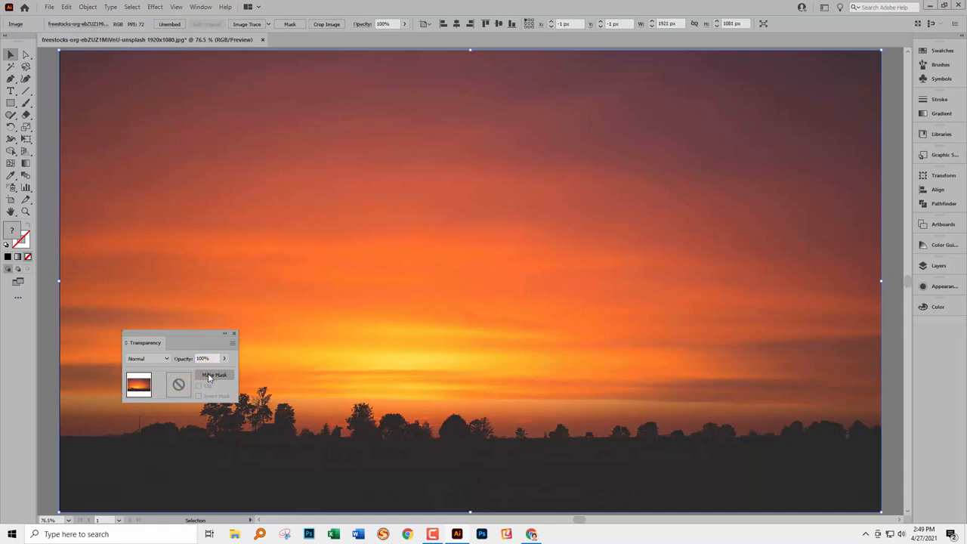
click(214, 375)
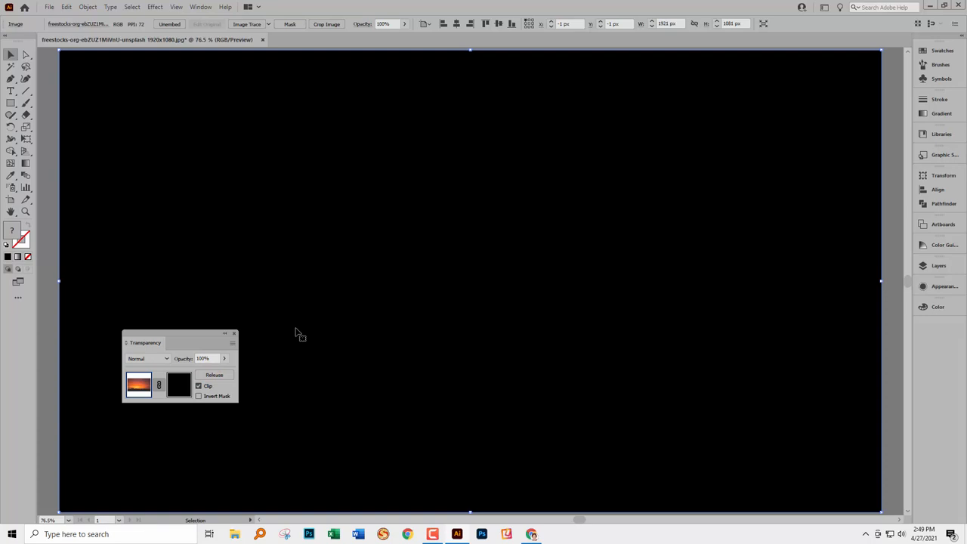
click(139, 386)
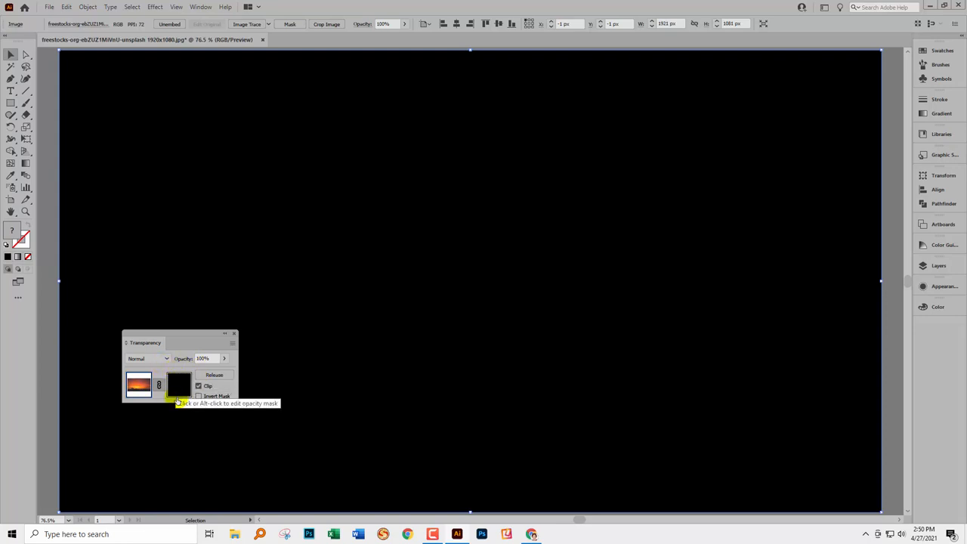
- Paste the SUNSET text in place into the photo's opacity mask and uncheck Clip
click(179, 385)
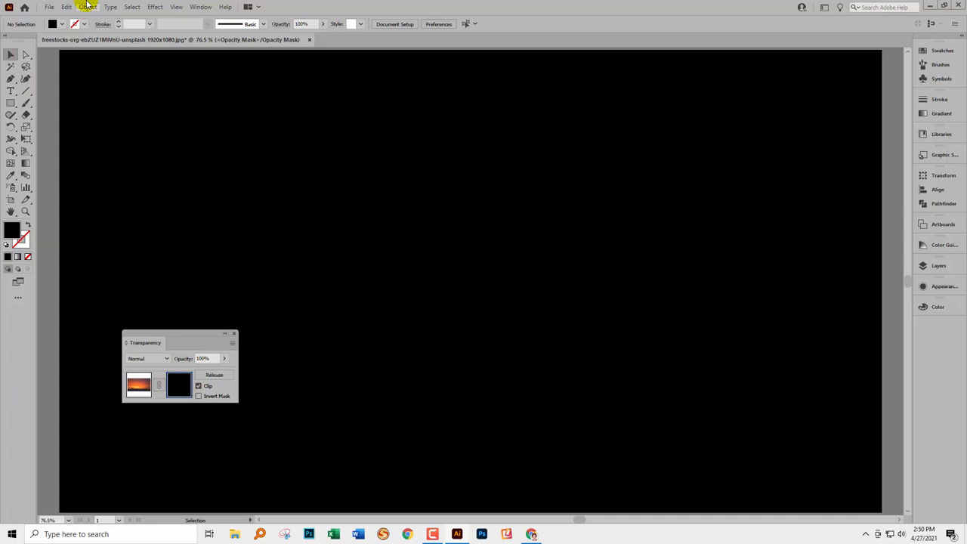
click(66, 7)
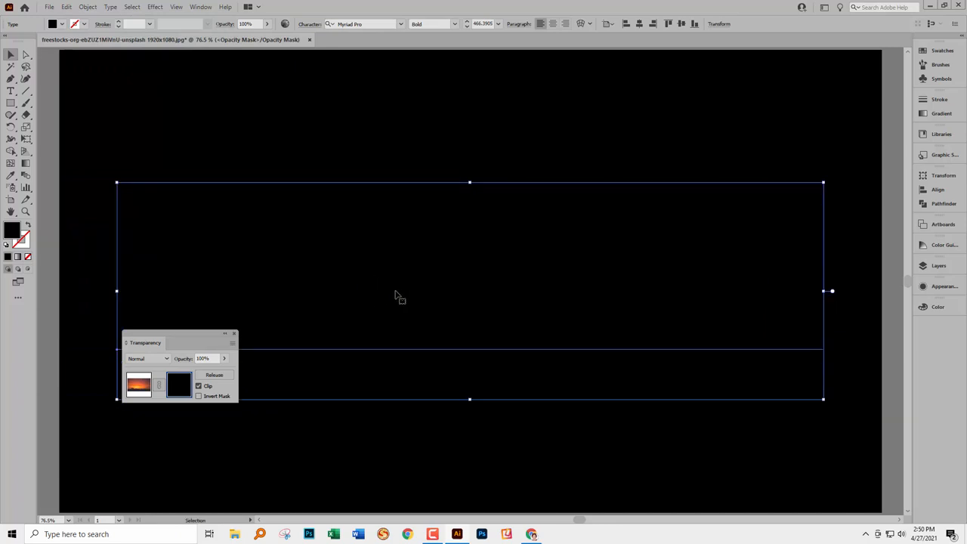
mouse_move(397, 305)
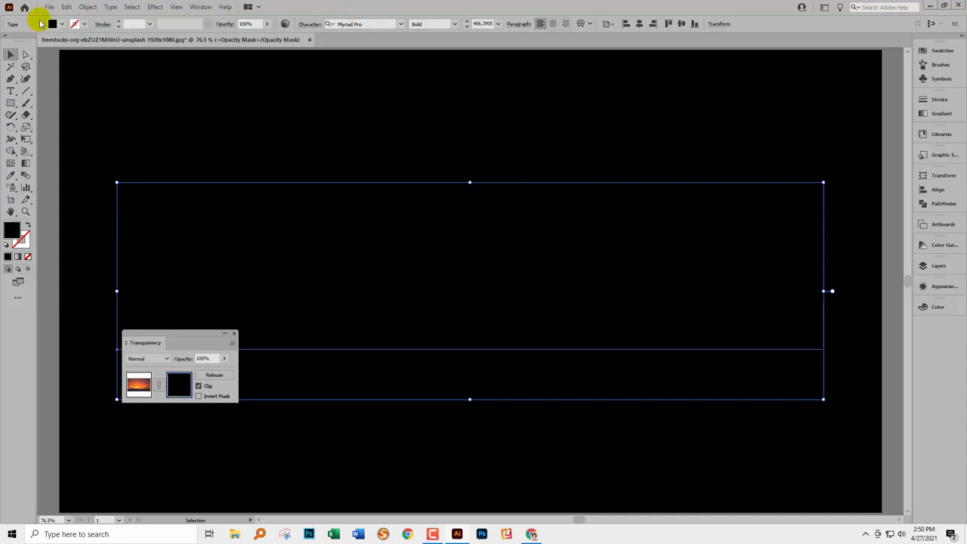
click(66, 7)
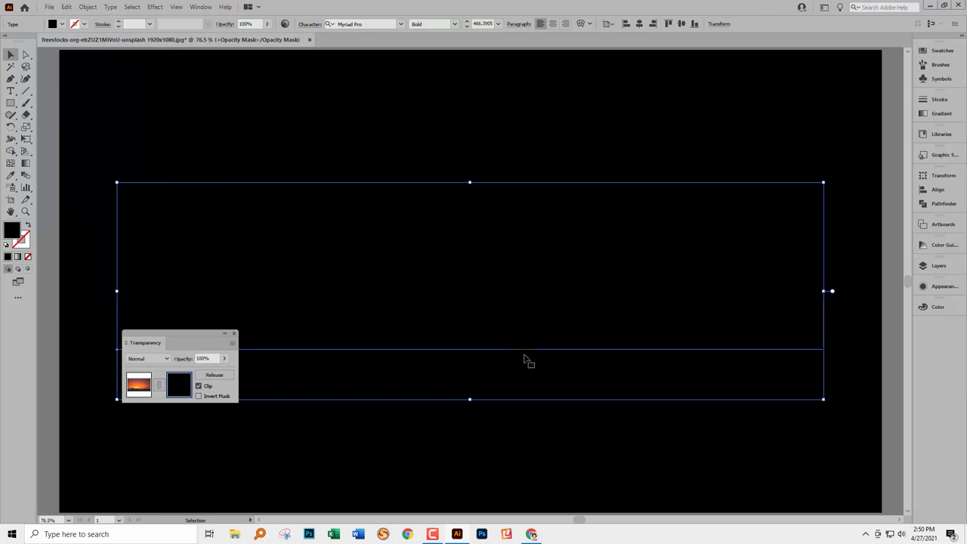
mouse_move(262, 415)
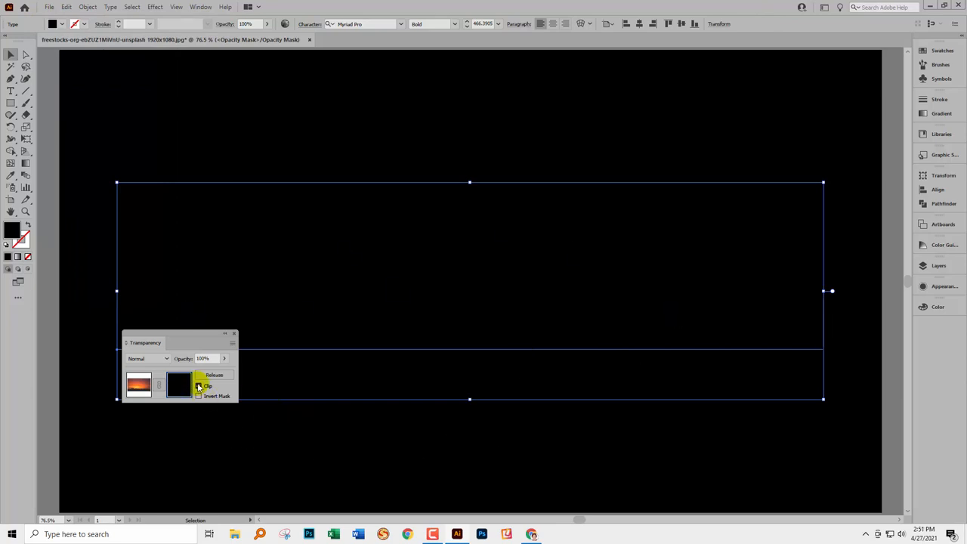
click(214, 375)
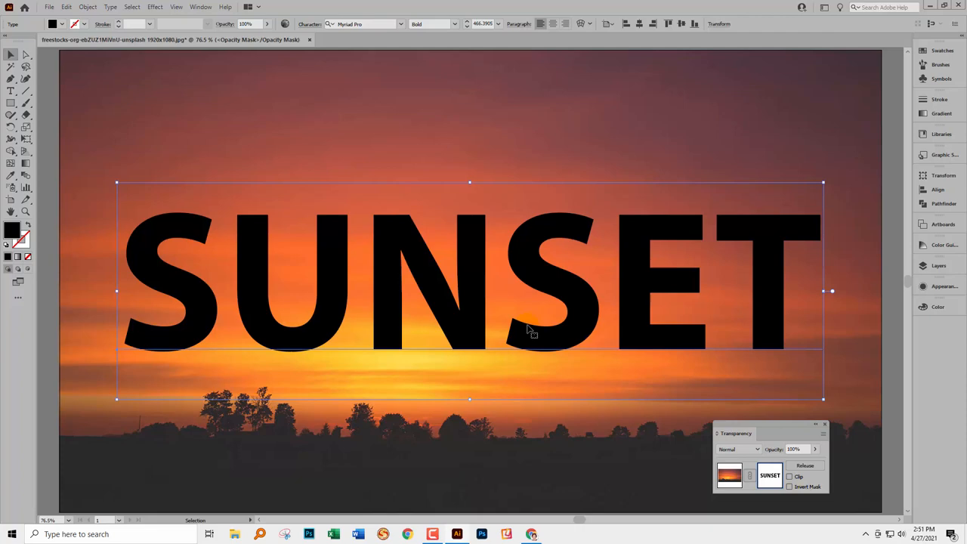
mouse_move(367, 336)
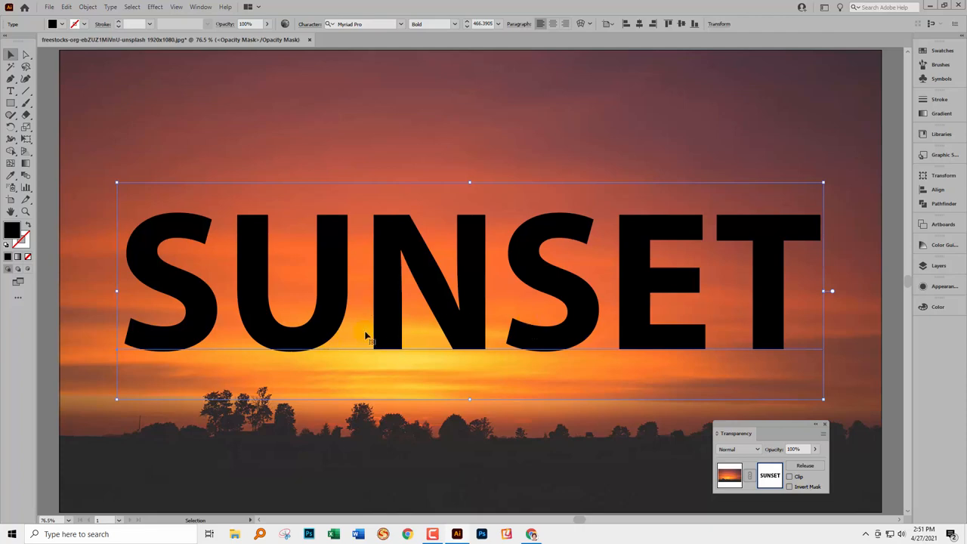
mouse_move(391, 341)
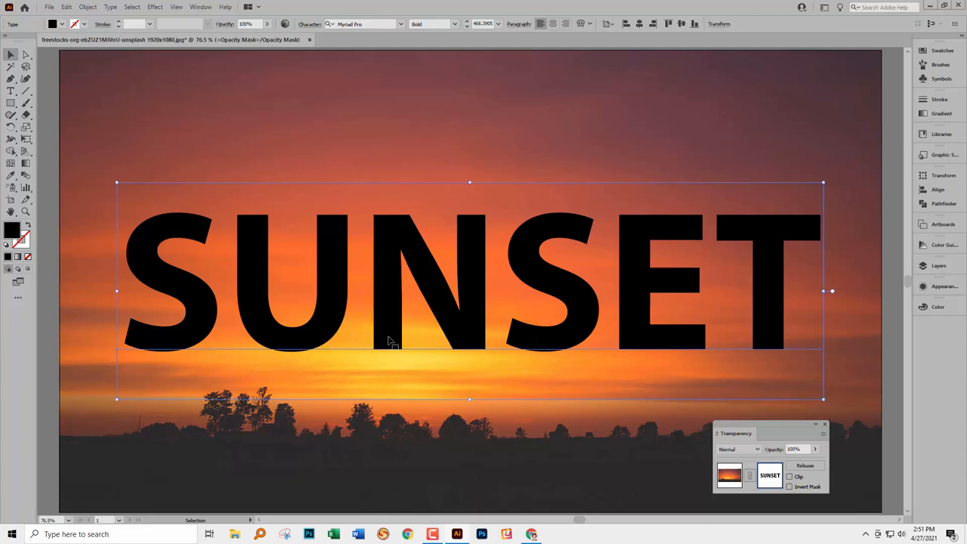
mouse_move(372, 437)
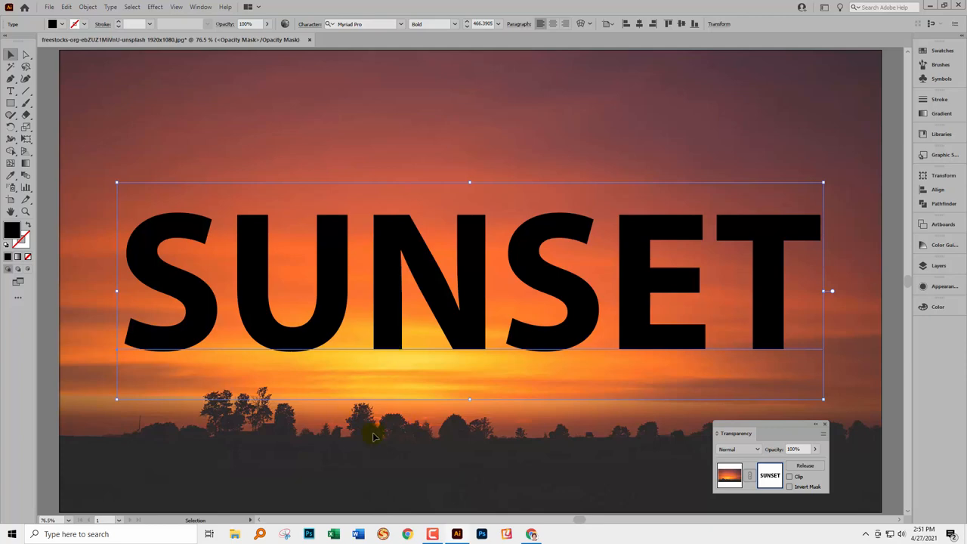
mouse_move(273, 299)
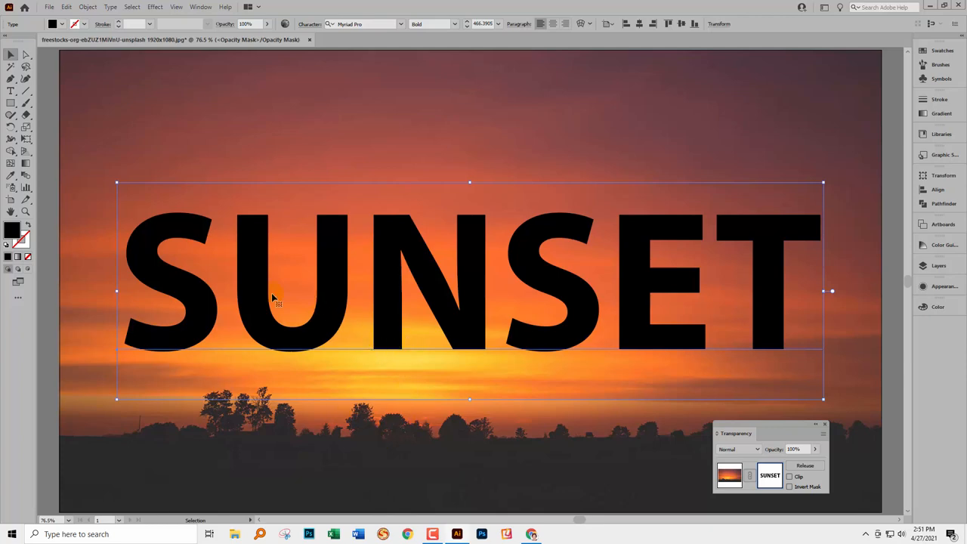
mouse_move(538, 312)
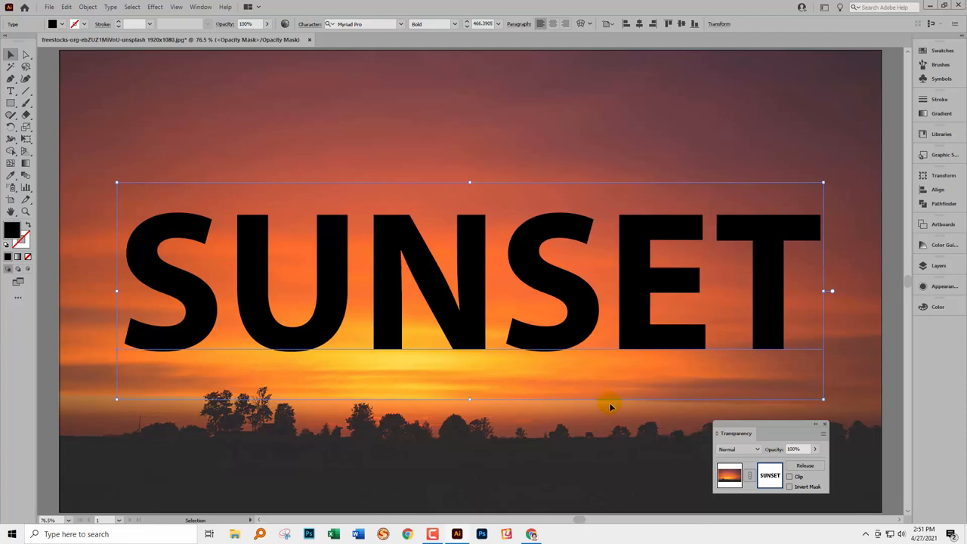
mouse_move(729, 440)
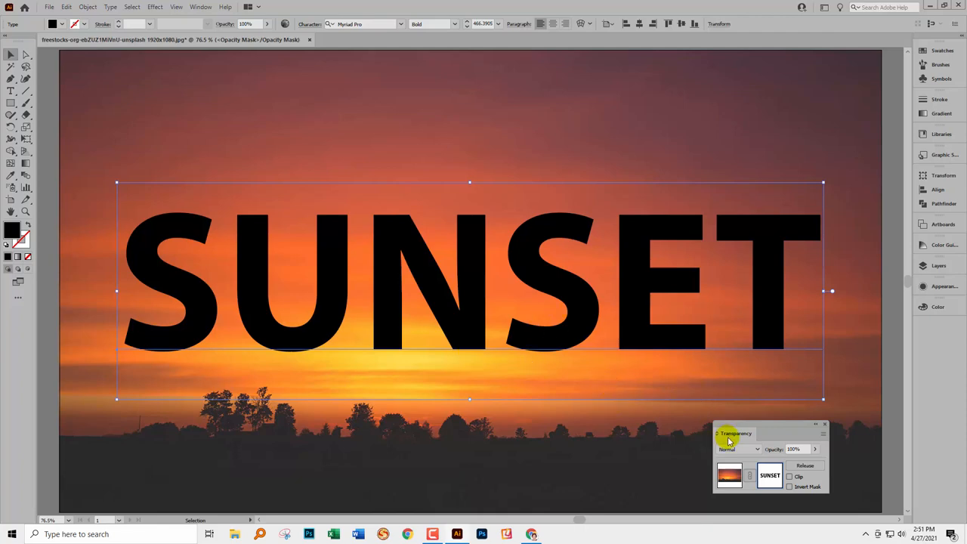
mouse_move(748, 438)
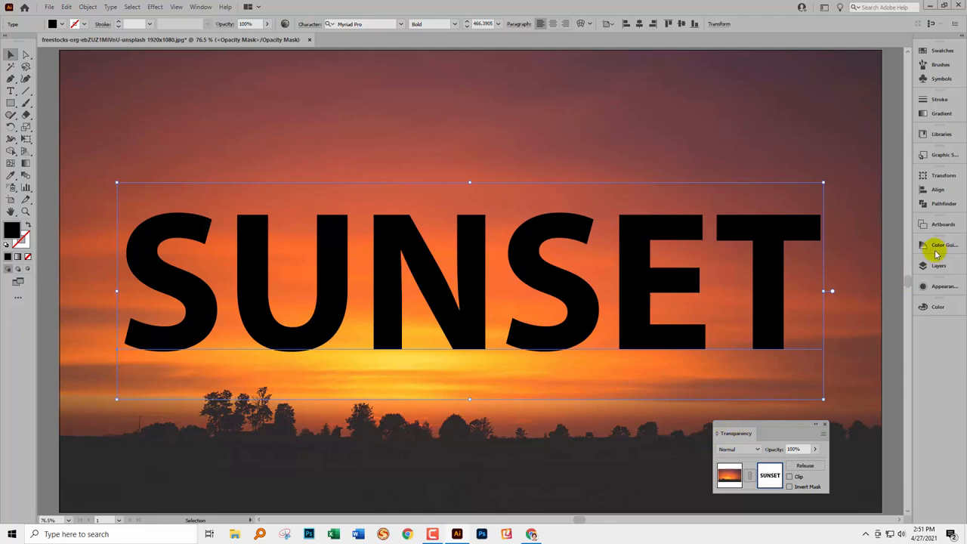
- Open the Layers panel to view the mask's single SUNSET layer
click(939, 265)
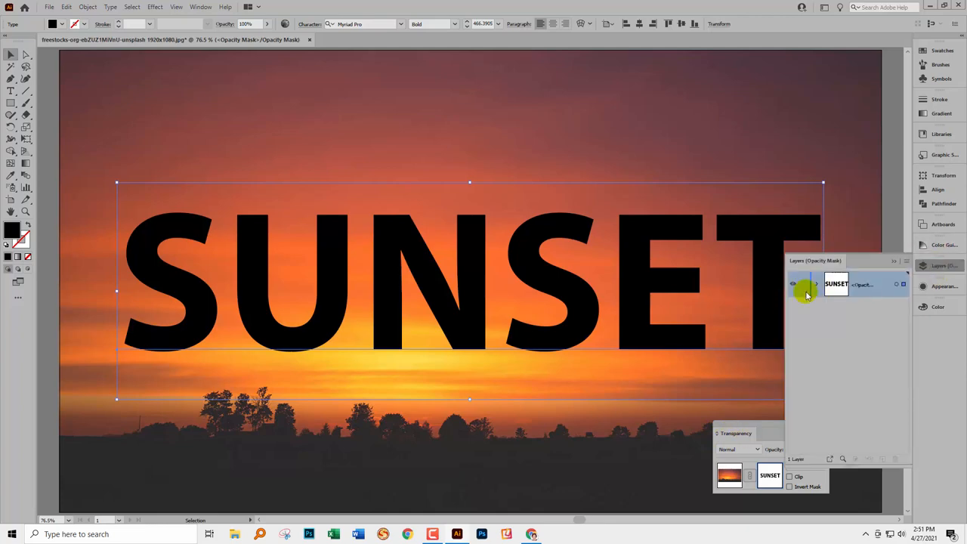
mouse_move(816, 260)
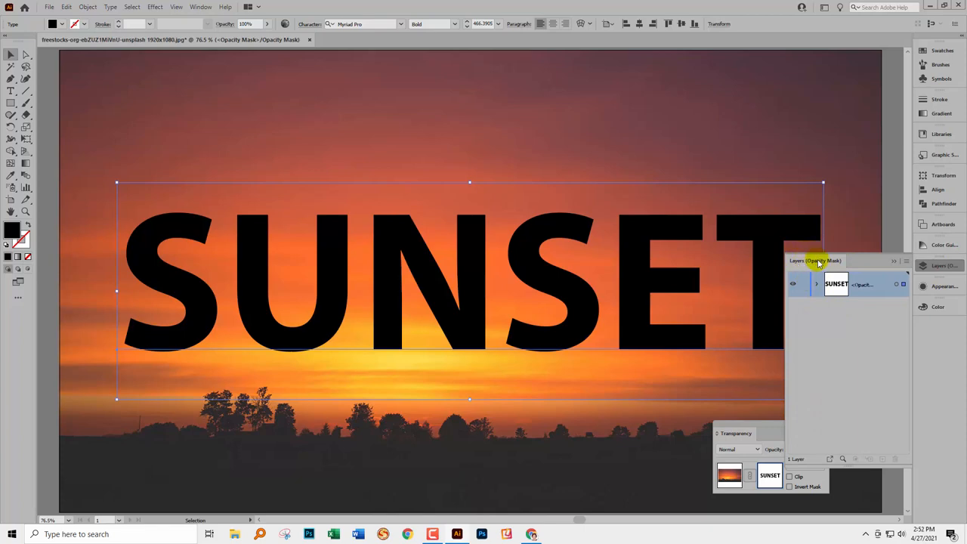
mouse_move(890, 269)
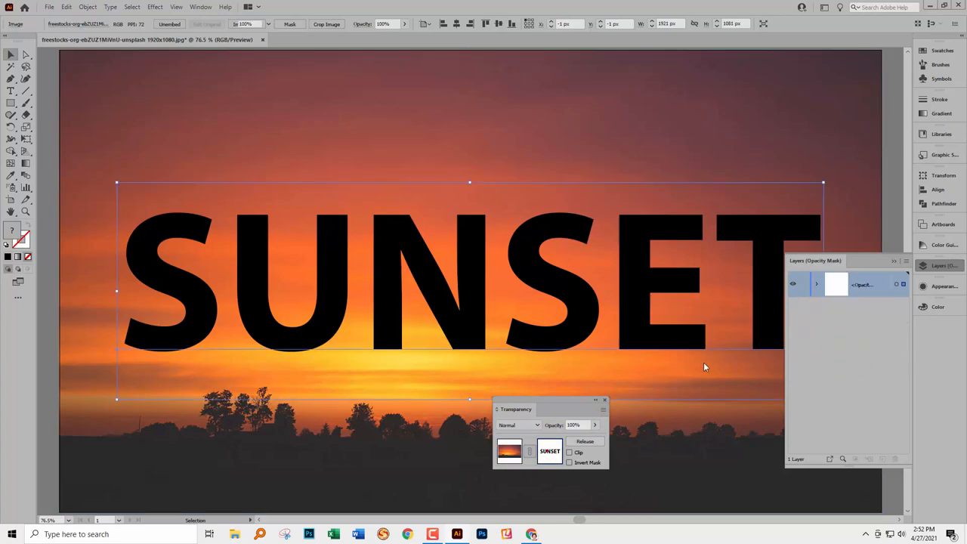
- Exit mask editing, close Transparency, and target the black Rectangle layer
click(837, 285)
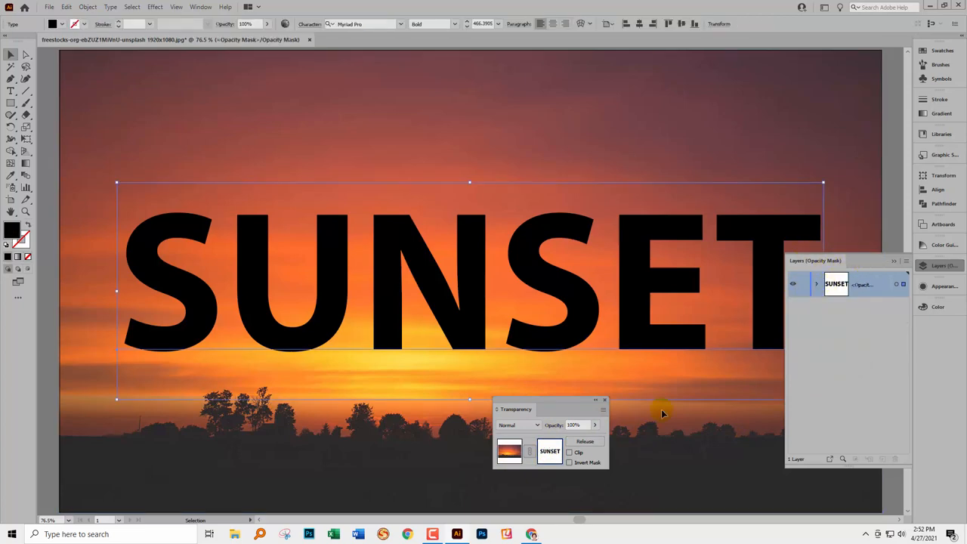
mouse_move(825, 313)
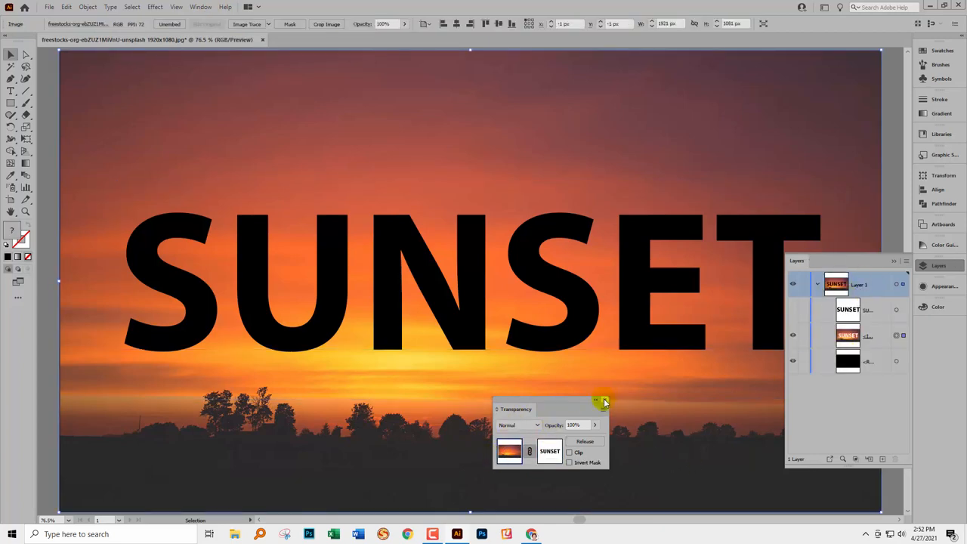
click(605, 399)
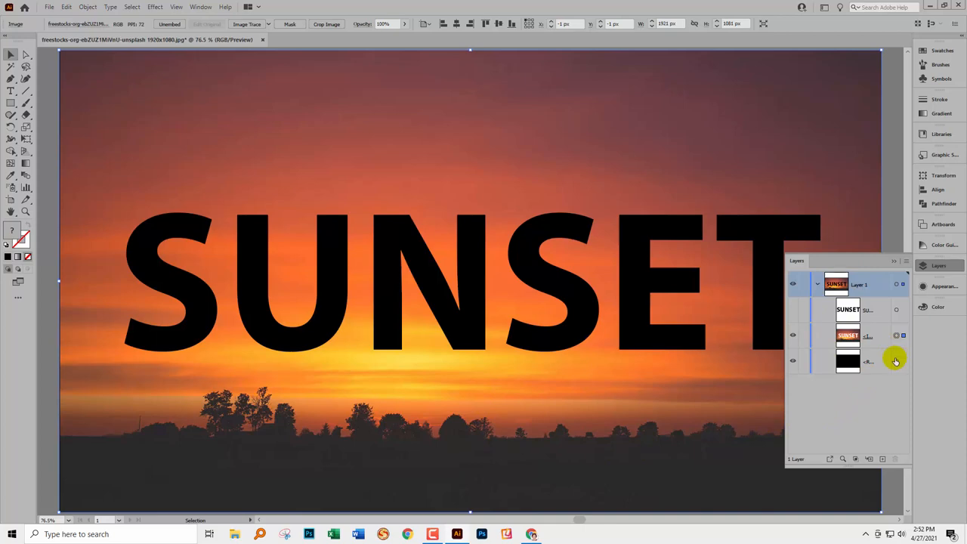
click(848, 361)
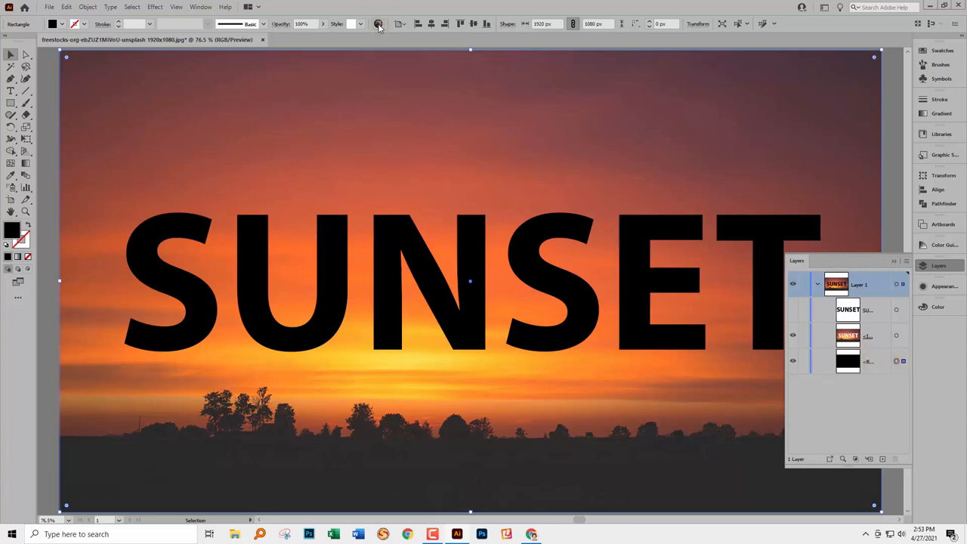
- Open the Recolor Artwork dialog's advanced options for the black rectangle
click(378, 23)
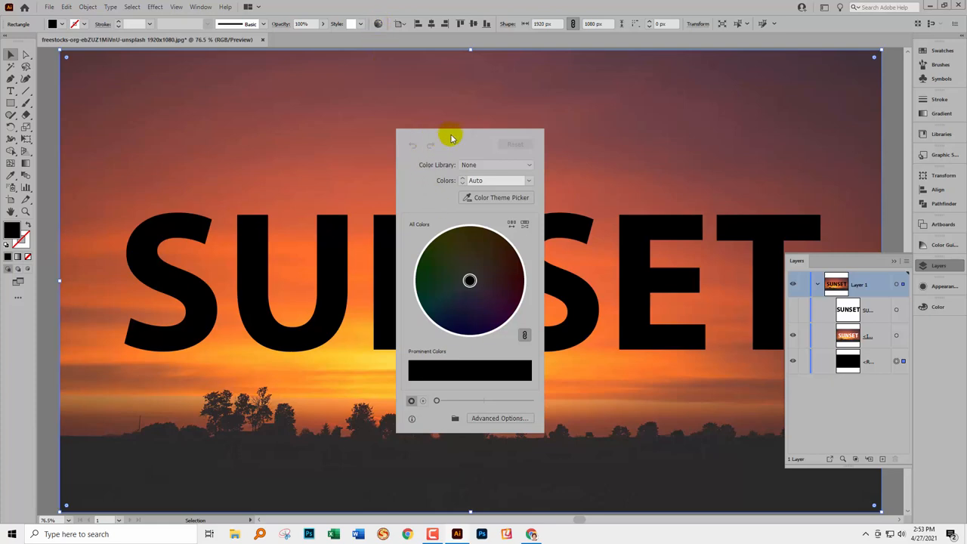
drag(452, 138, 529, 193)
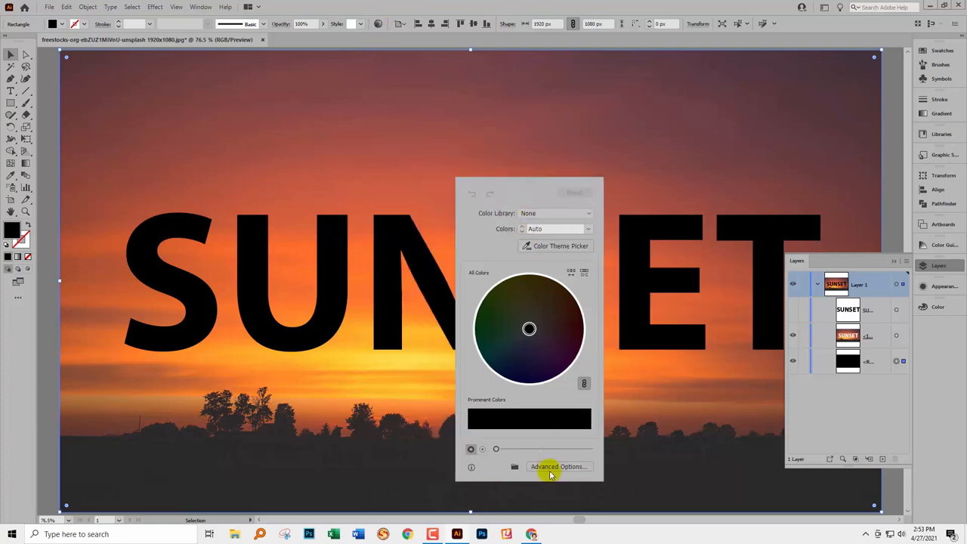
click(558, 466)
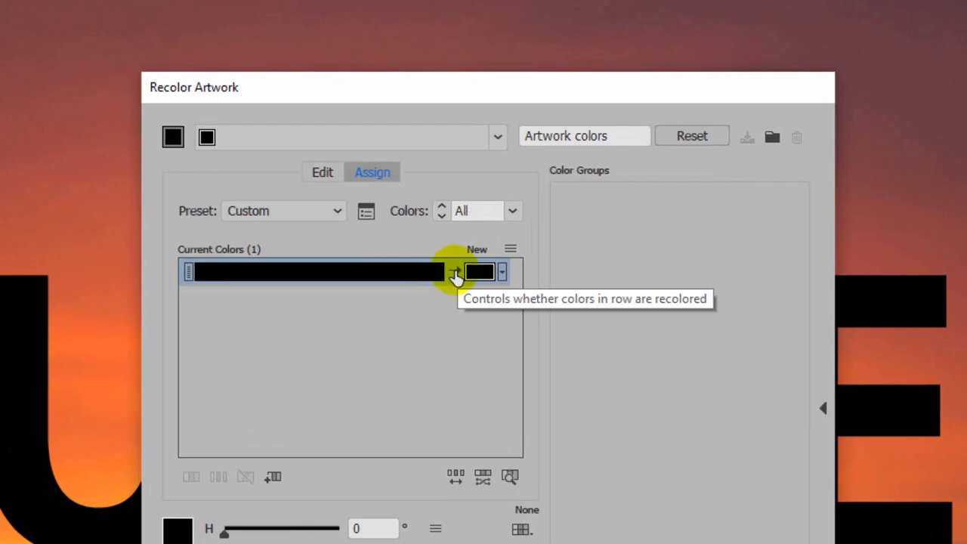
mouse_move(436, 274)
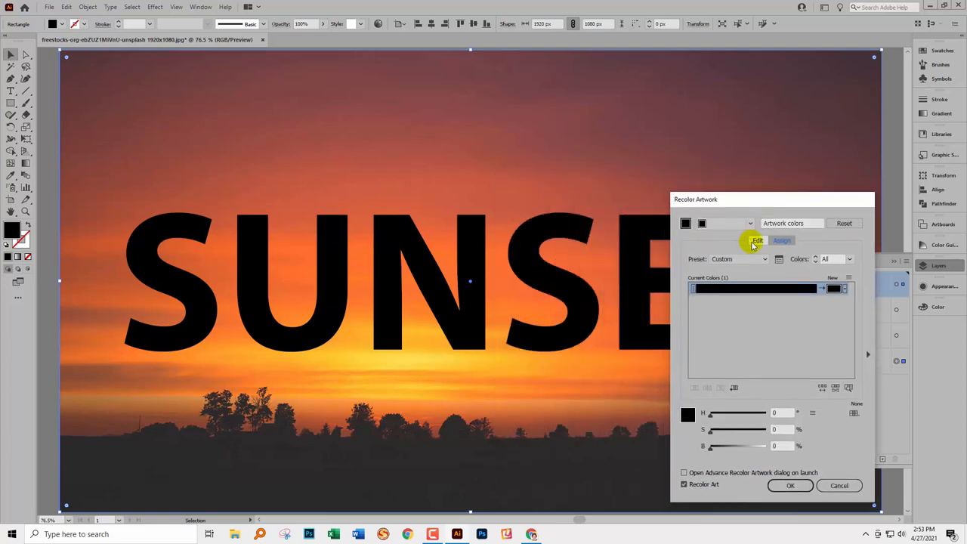
- Recolor the black rectangle a deep dark red using the Edit colour wheel, and apply
click(758, 240)
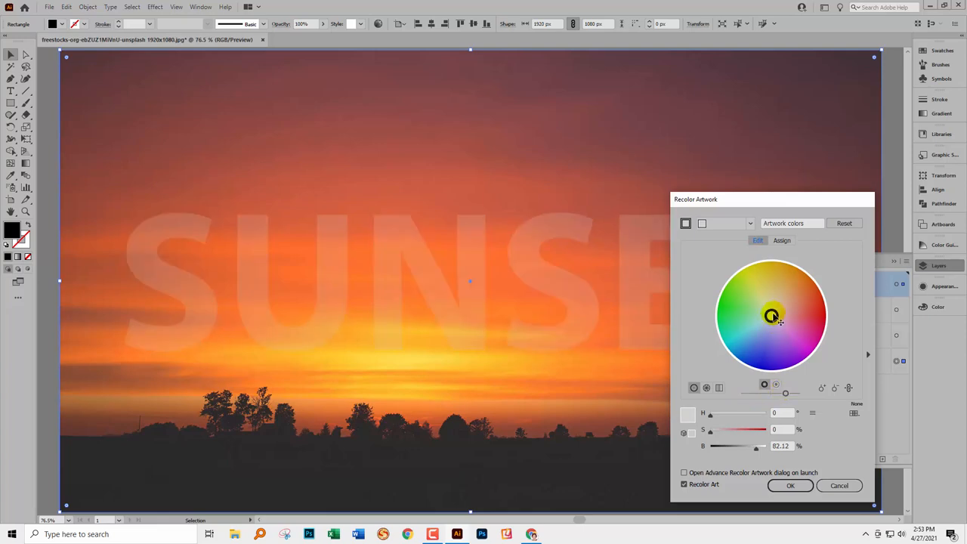
drag(773, 315, 777, 359)
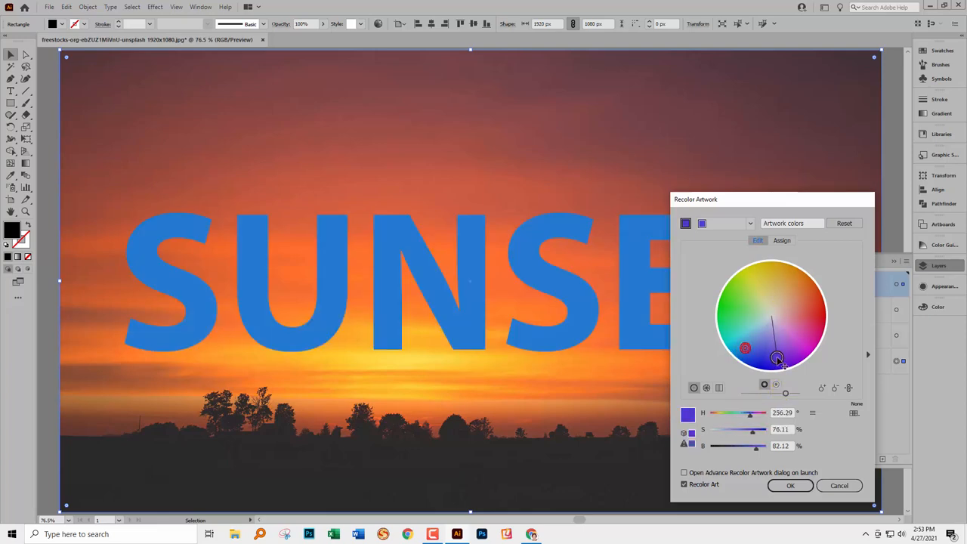
drag(778, 359, 792, 337)
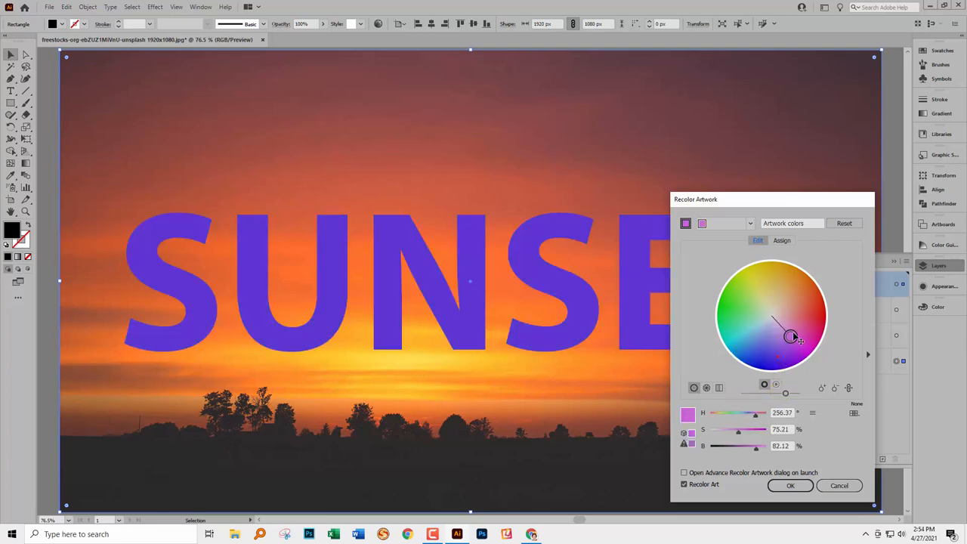
drag(792, 338, 773, 282)
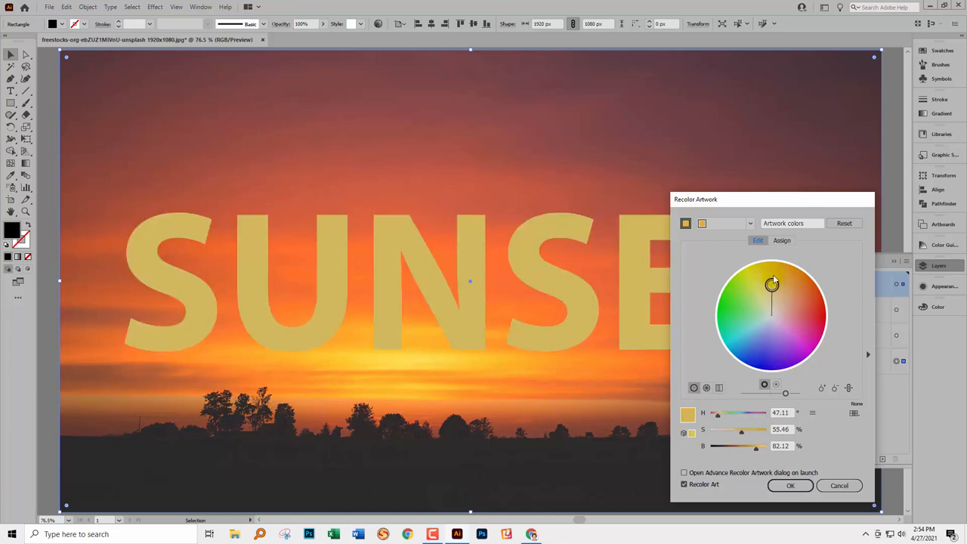
drag(773, 282, 737, 296)
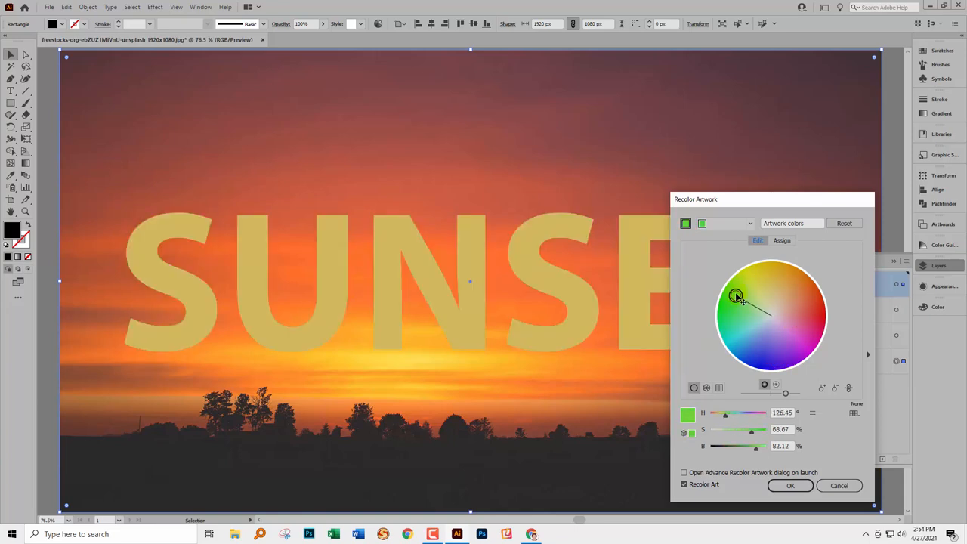
drag(737, 295, 737, 293)
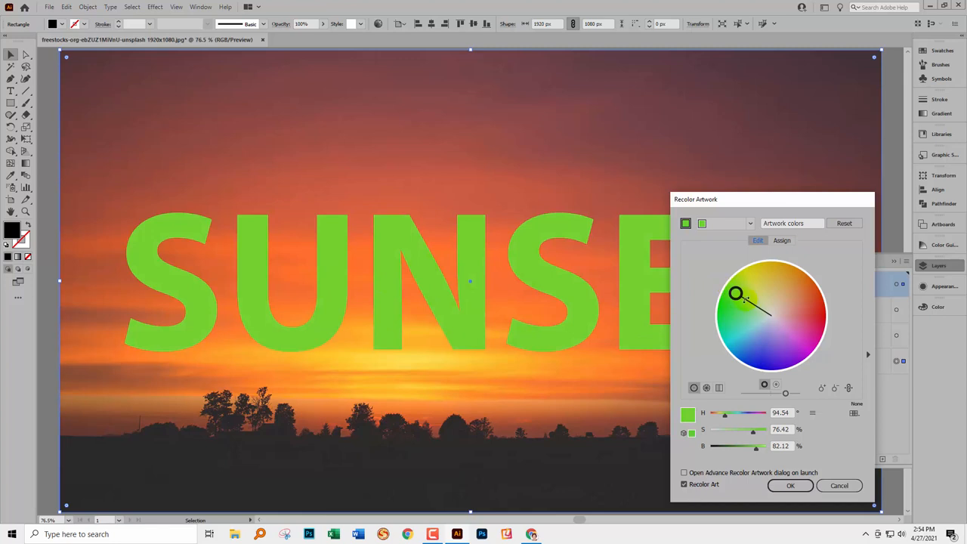
drag(736, 294, 769, 286)
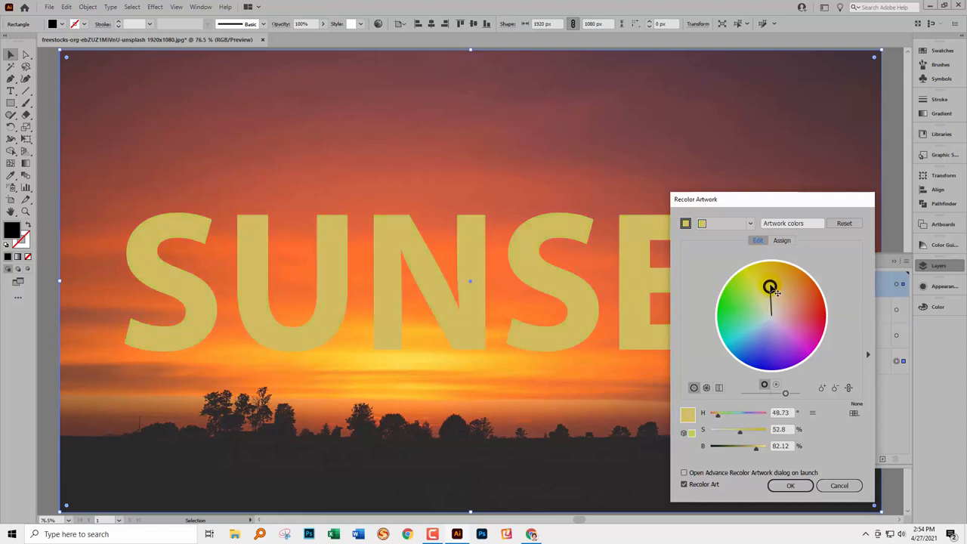
drag(770, 287, 814, 305)
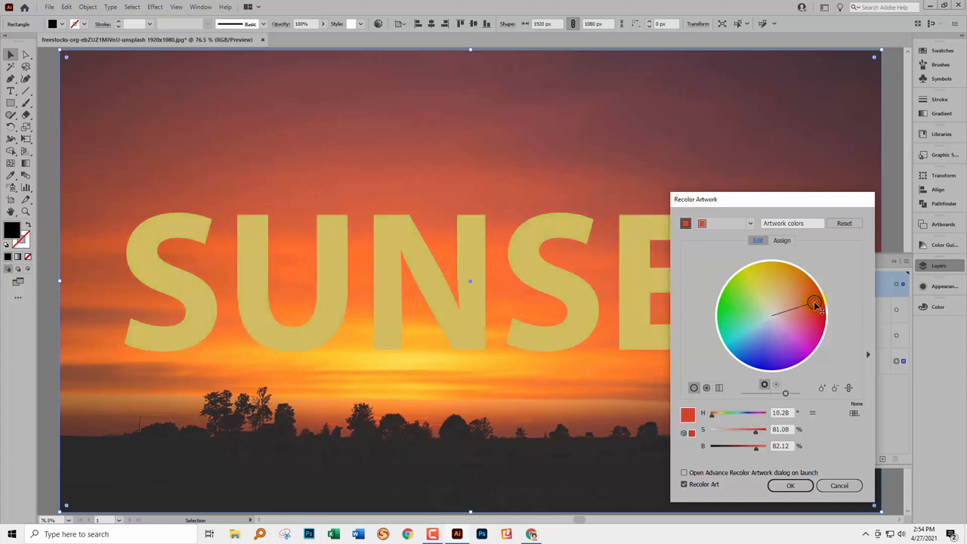
drag(814, 302, 827, 326)
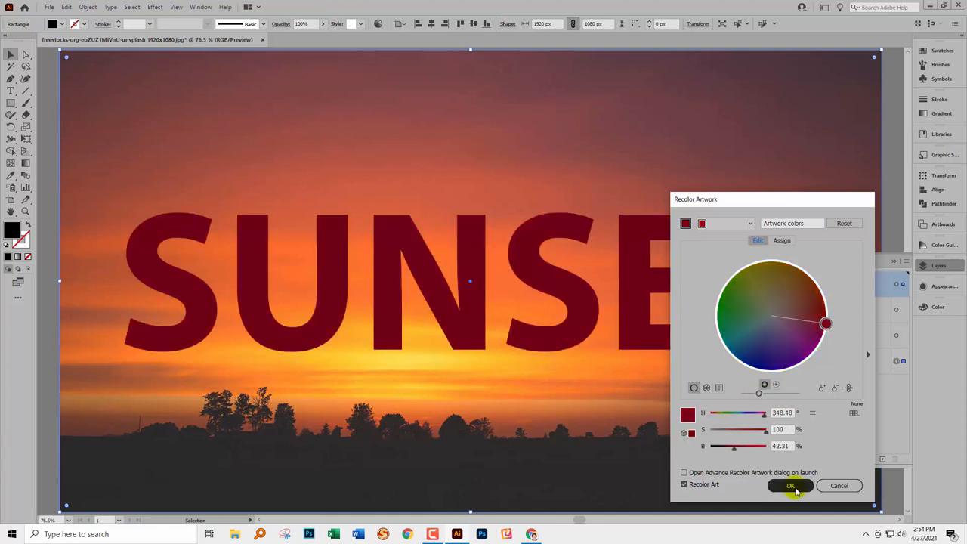
click(790, 485)
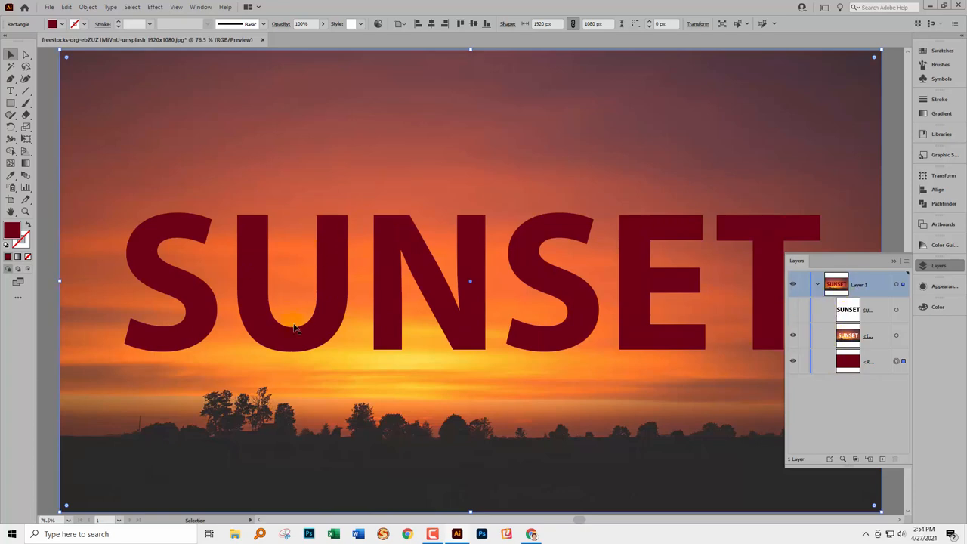
mouse_move(793, 240)
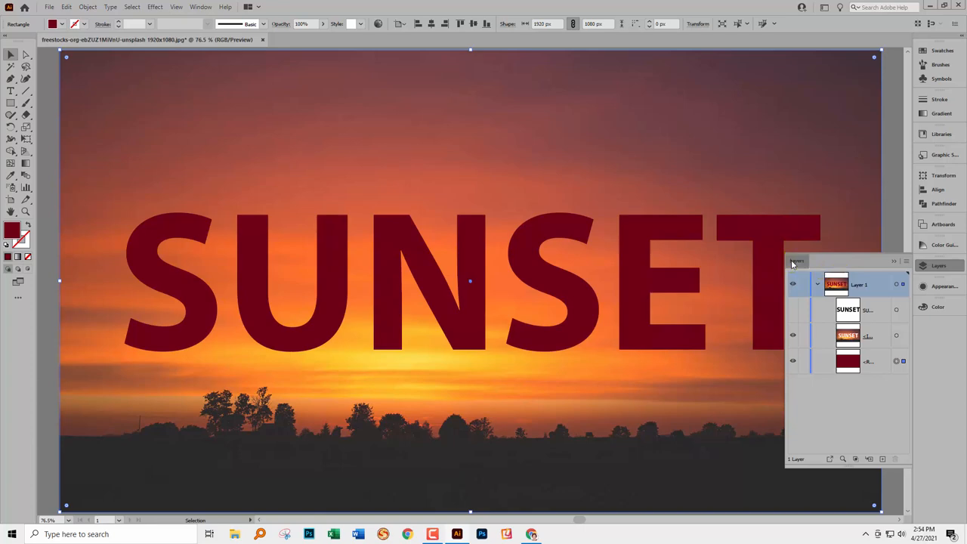
- Move the Layers panel aside and open the Transparency panel from the Window menu
drag(798, 262, 847, 321)
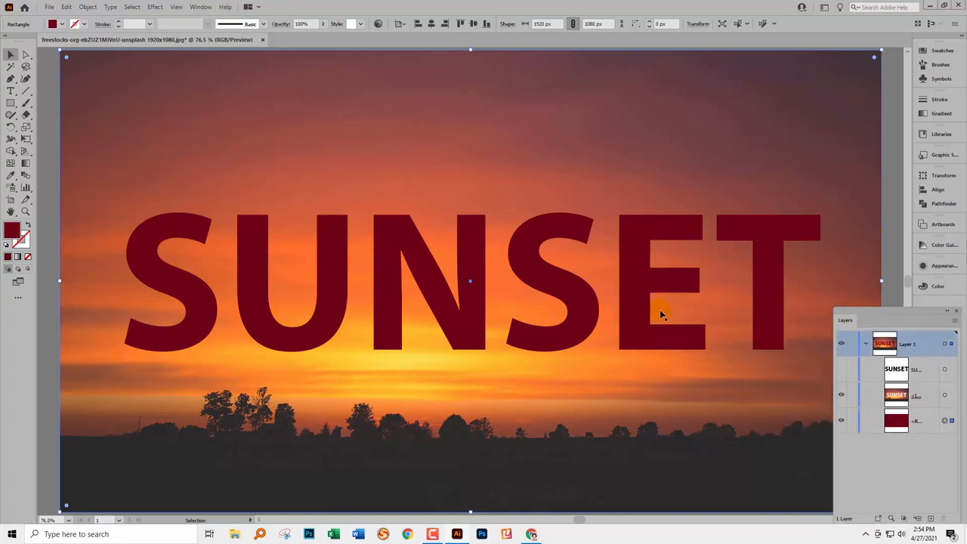
mouse_move(703, 241)
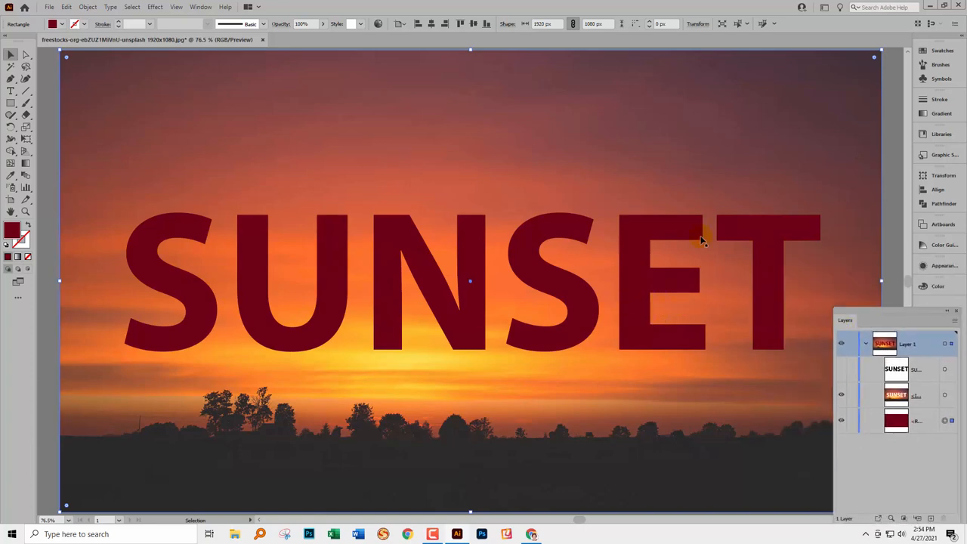
click(200, 7)
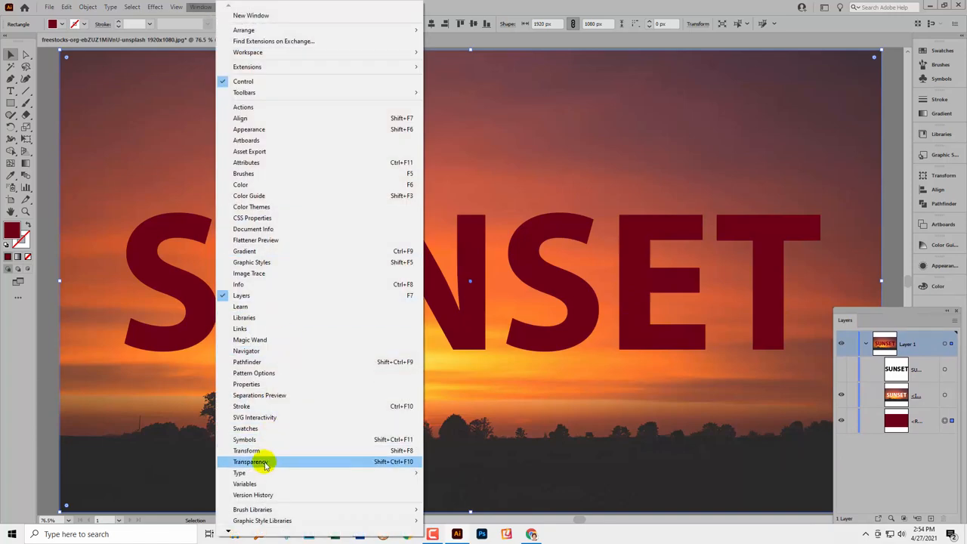
click(250, 462)
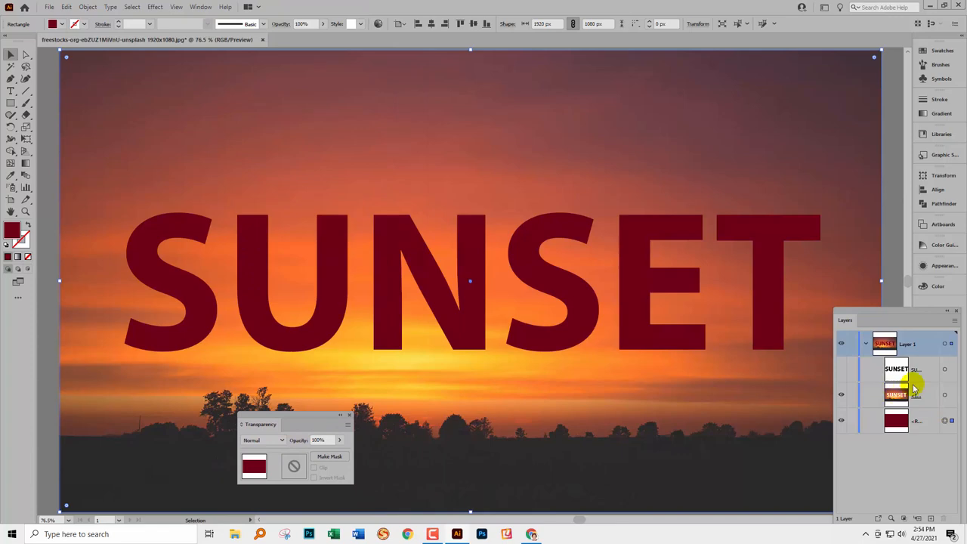
mouse_move(833, 408)
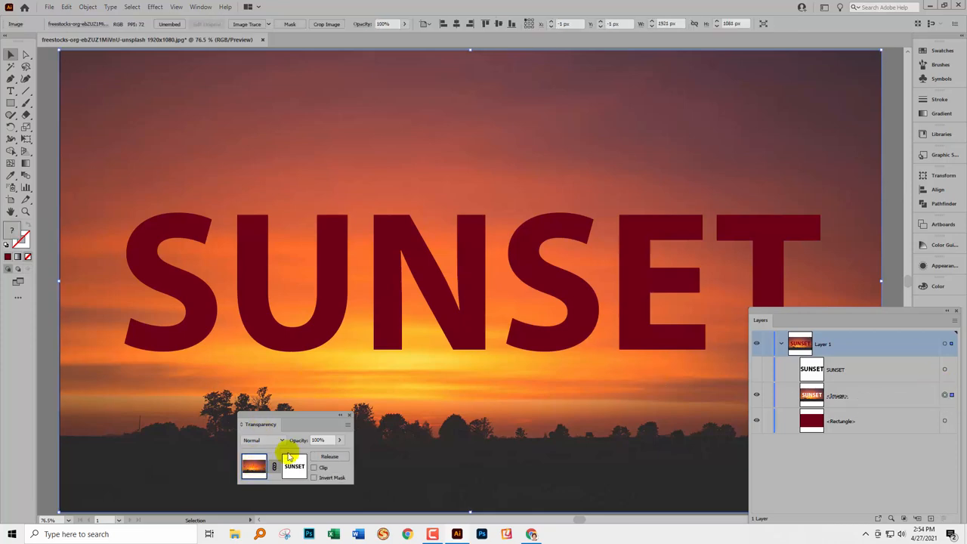
mouse_move(294, 467)
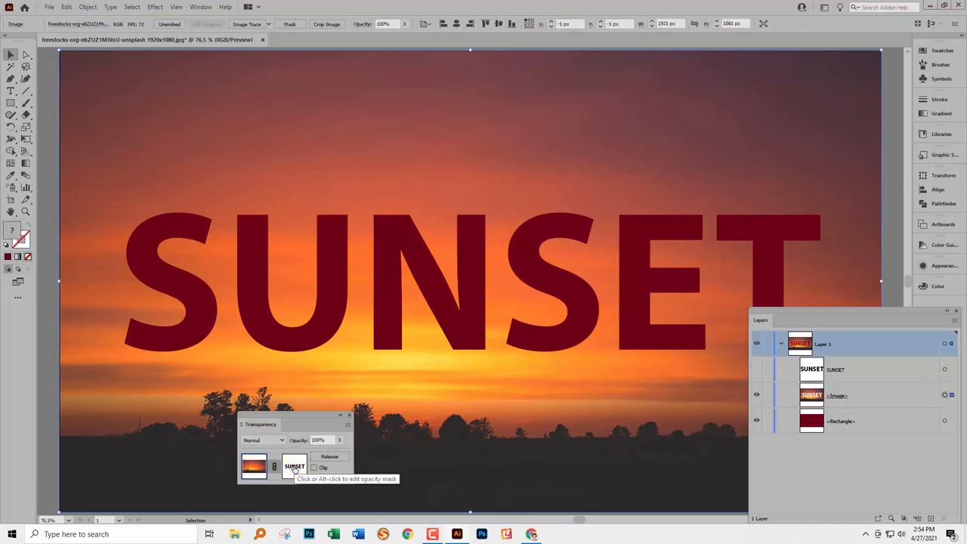
- Change the opacity mask text to lowercase 'sunset' and exit mask editing
click(294, 466)
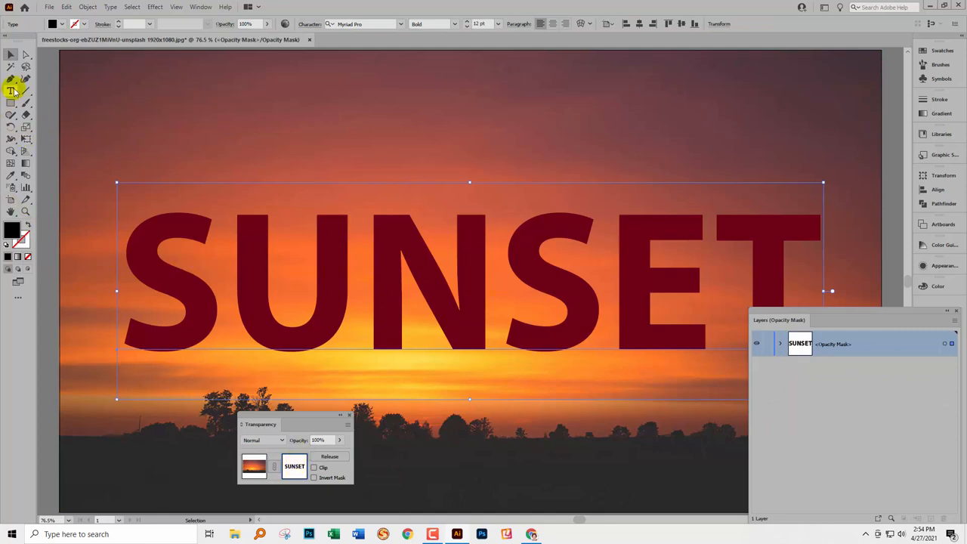
click(11, 91)
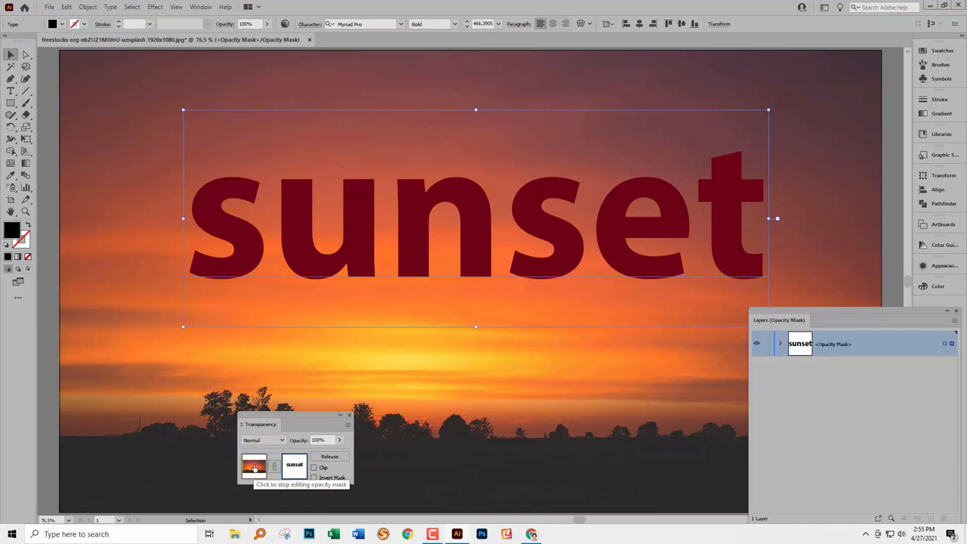
click(254, 467)
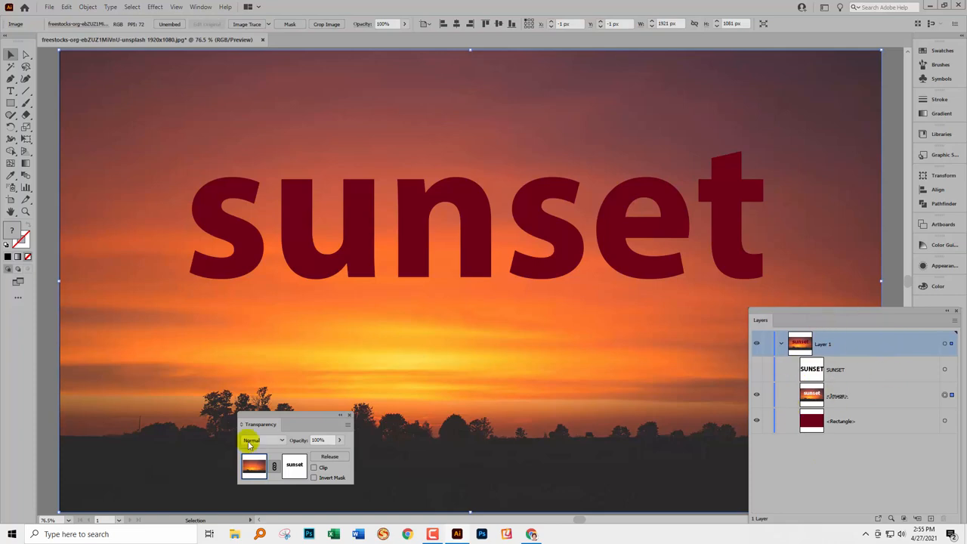